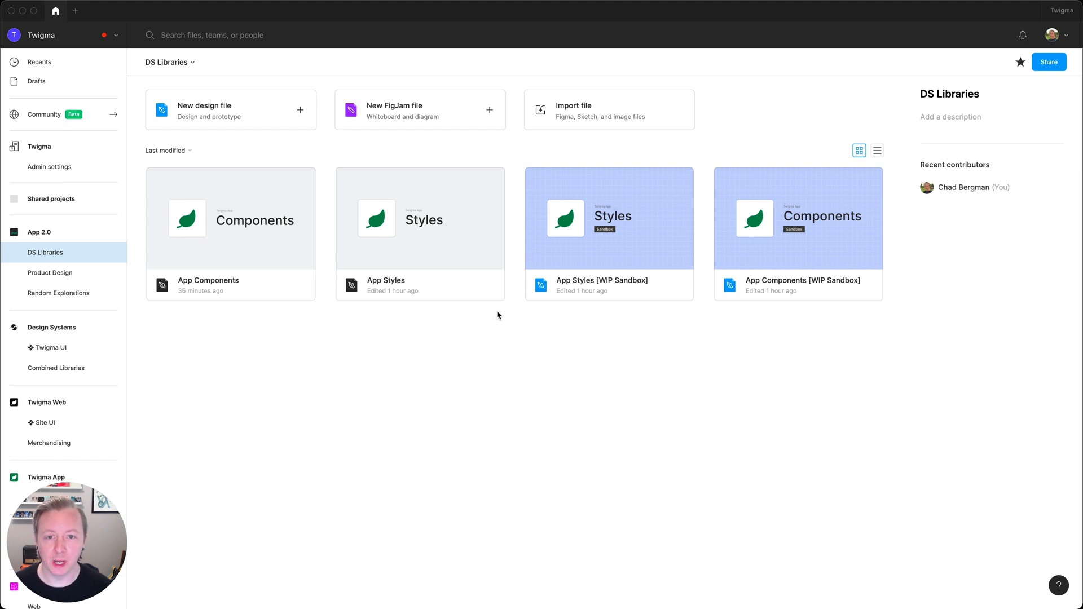
mouse_move(480, 321)
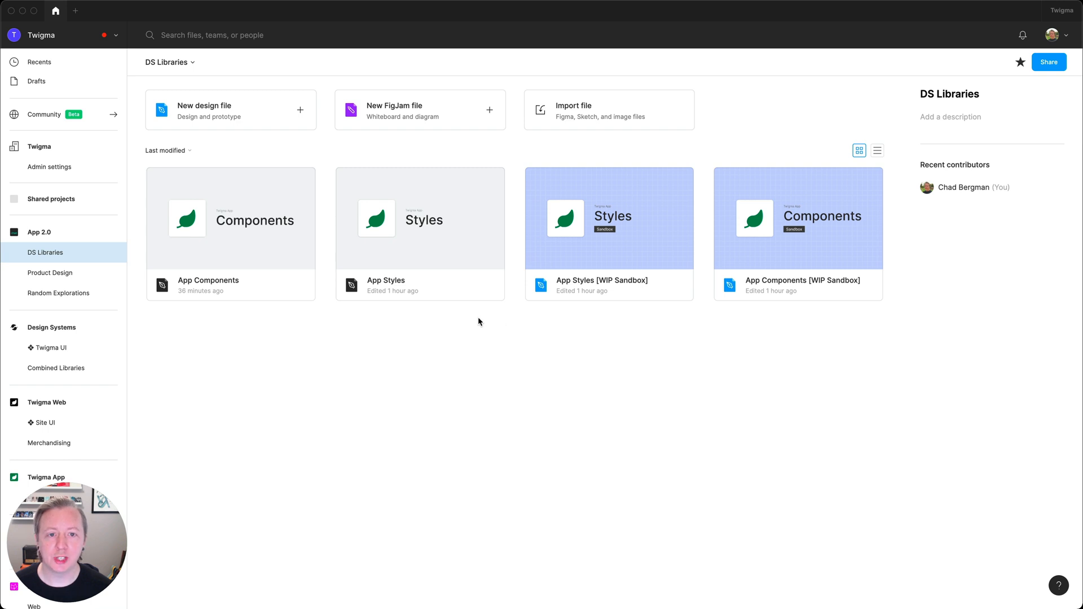
mouse_move(470, 339)
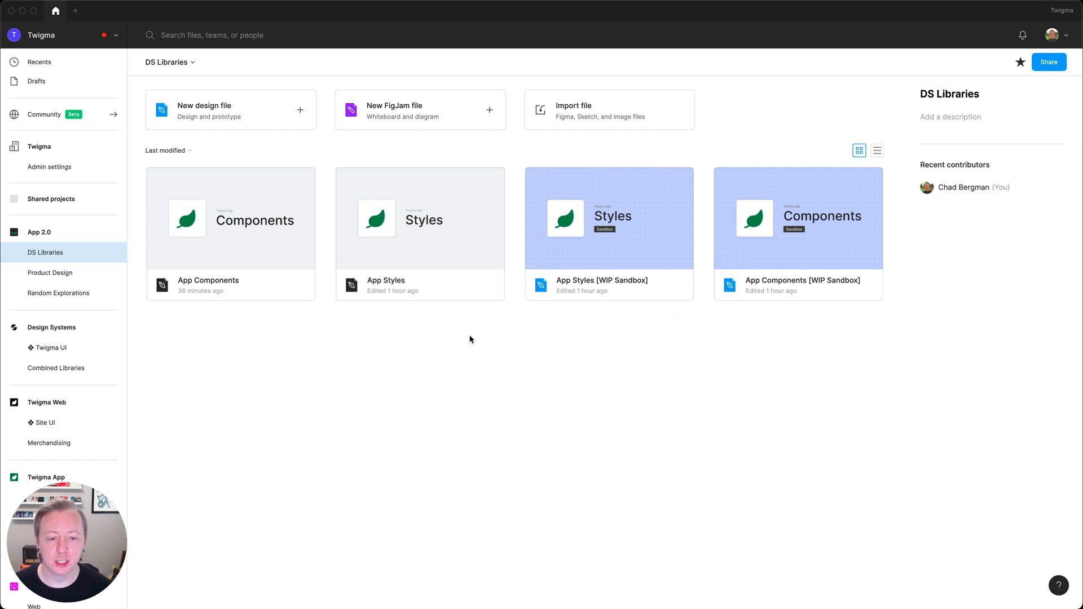
mouse_move(668, 337)
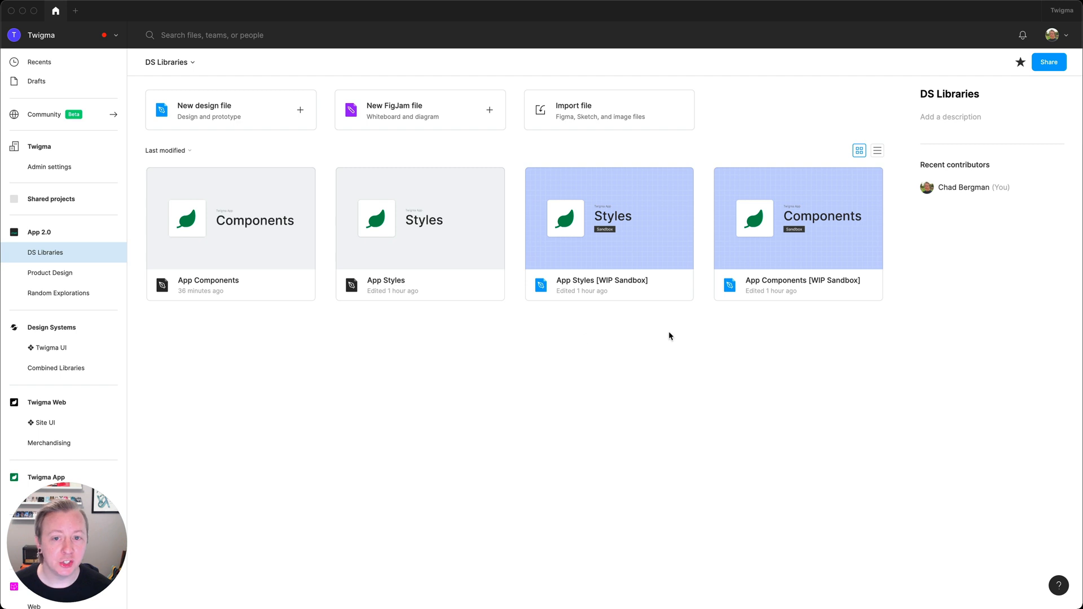
mouse_move(787, 277)
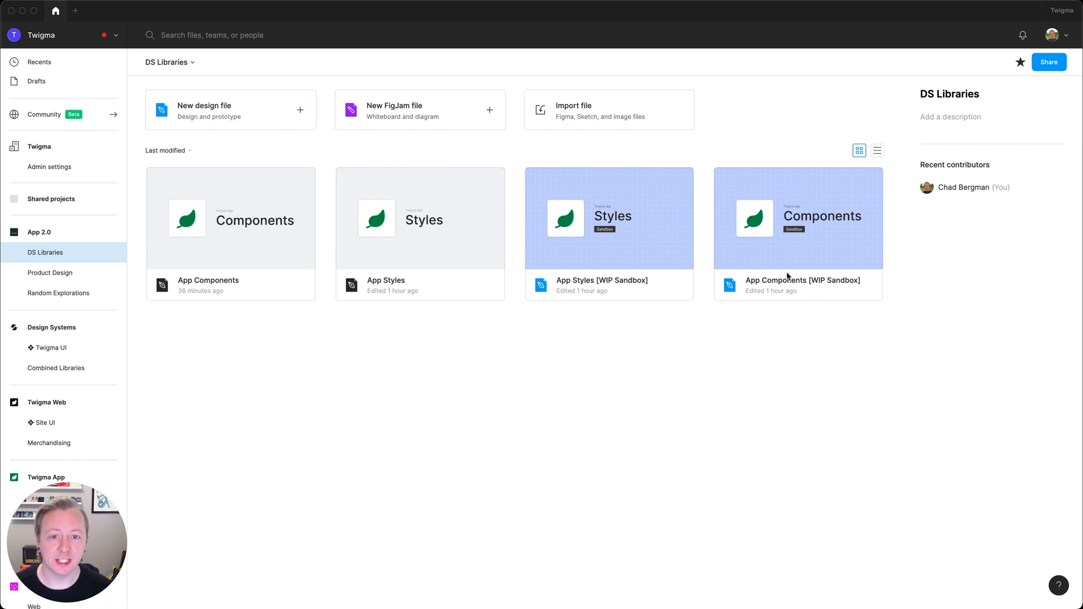
mouse_move(776, 276)
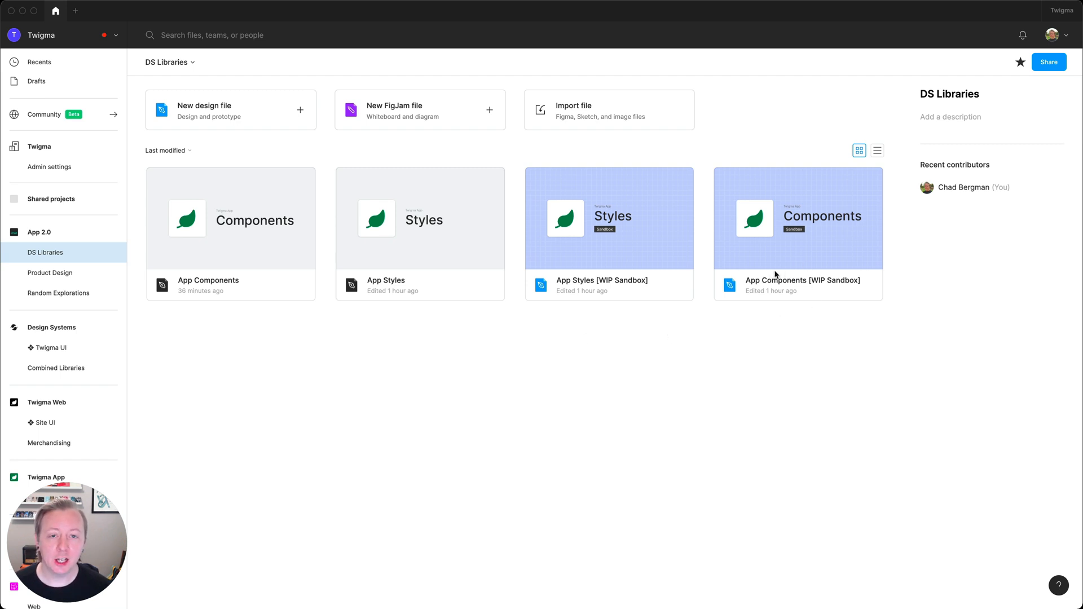
mouse_move(276, 302)
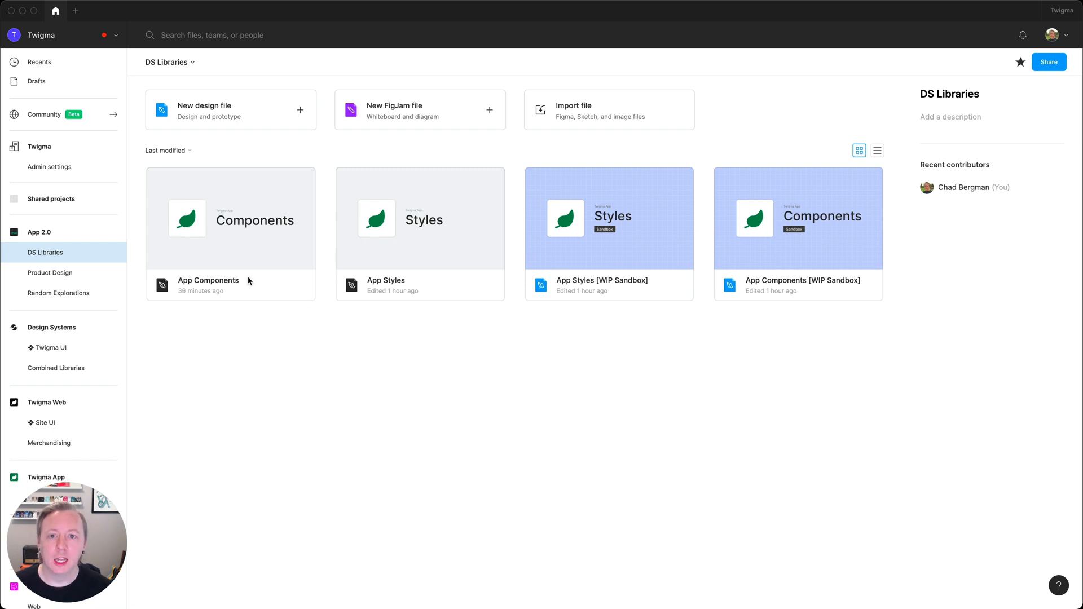
mouse_move(560, 283)
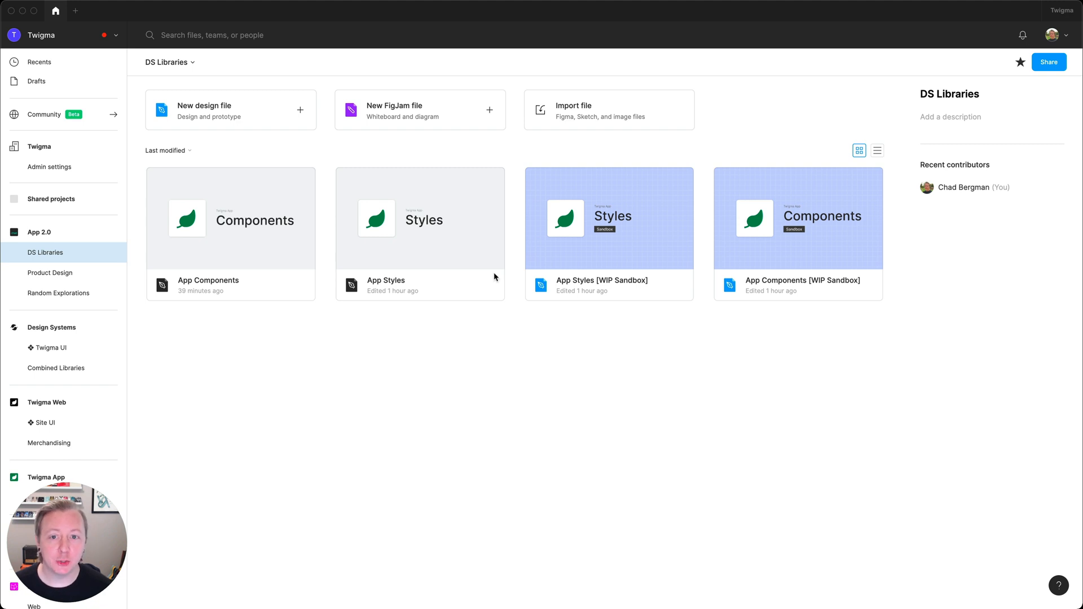
mouse_move(257, 293)
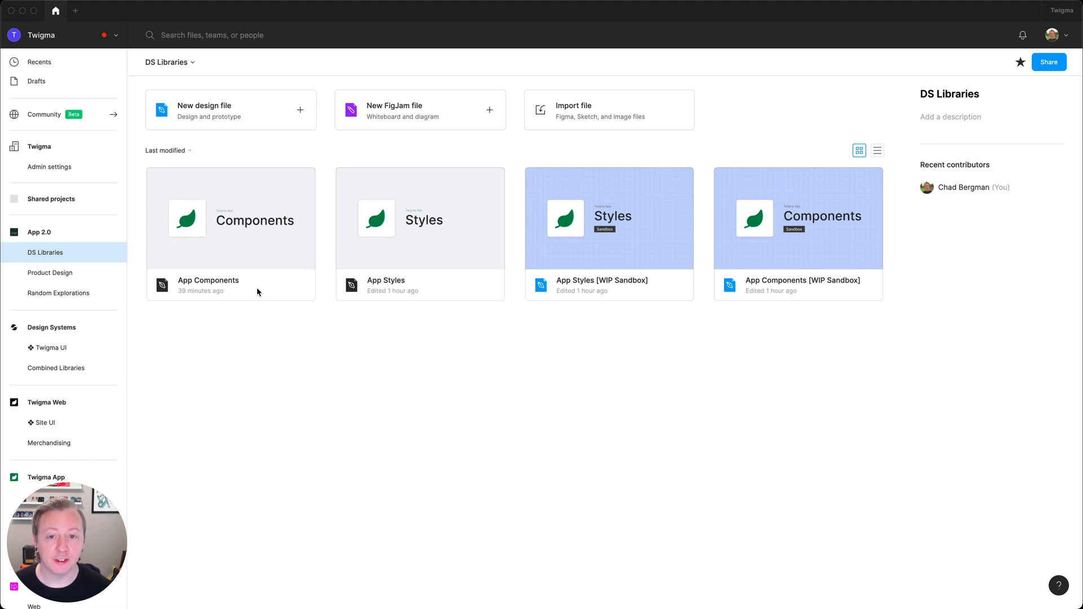
mouse_move(310, 300)
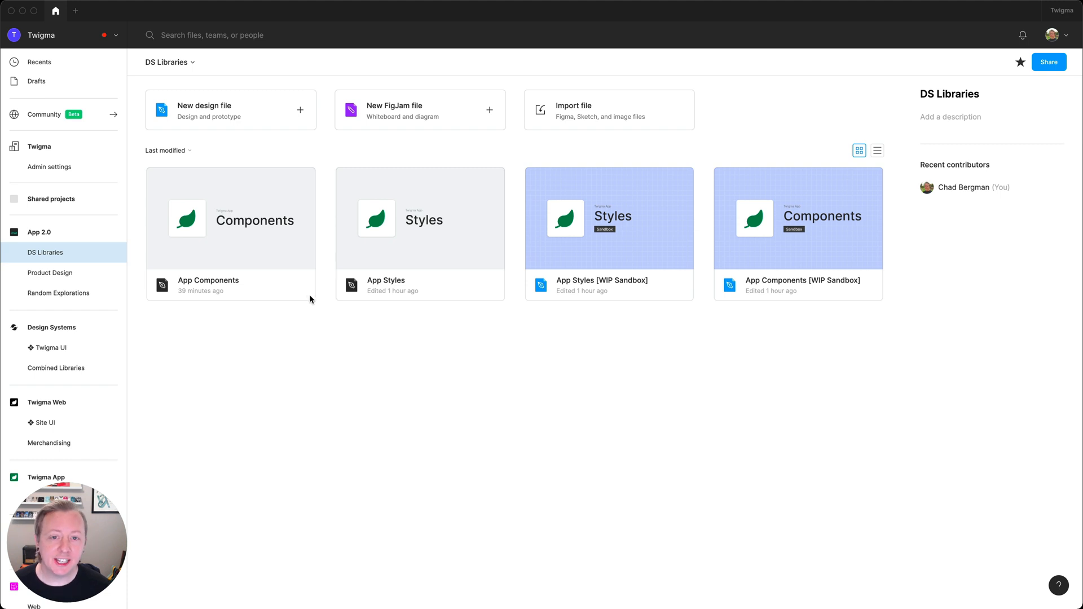
mouse_move(414, 280)
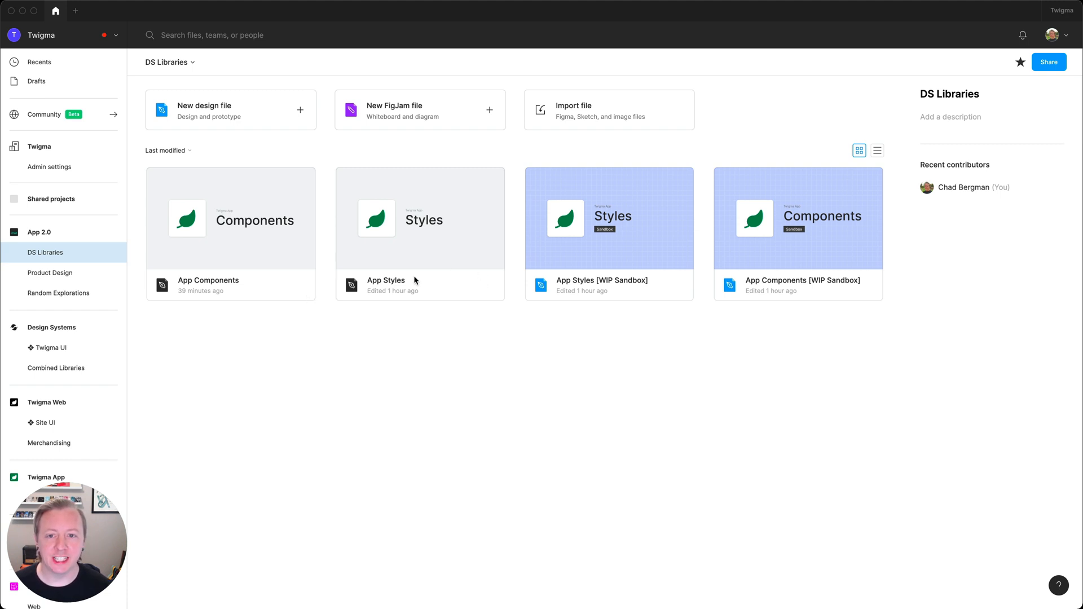
mouse_move(540, 320)
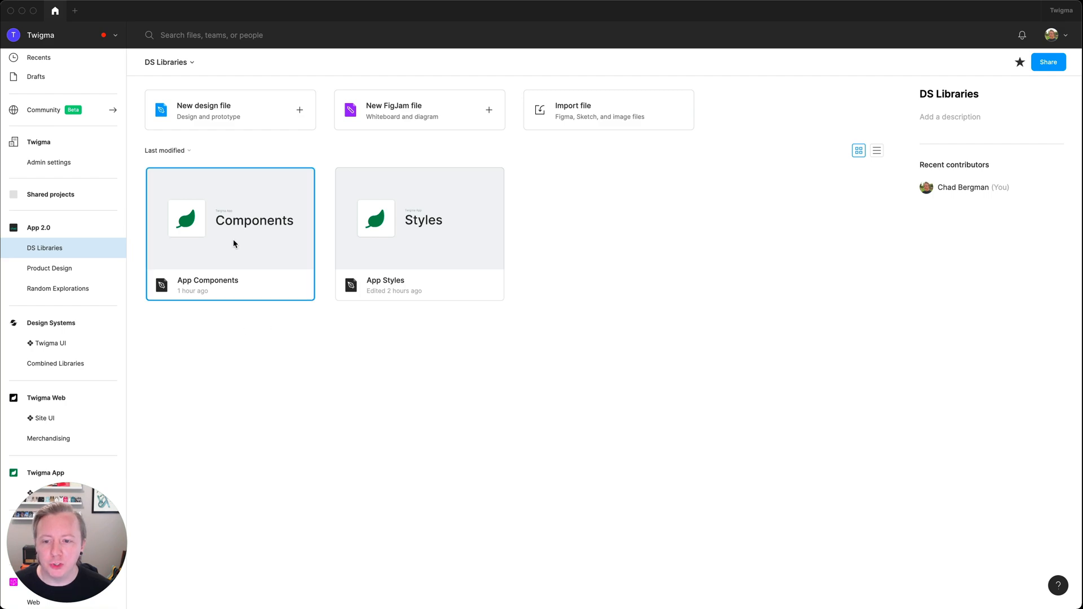
- Open App Components and create the branch '[ds-123] Update corner radius on components'
double_click(230, 218)
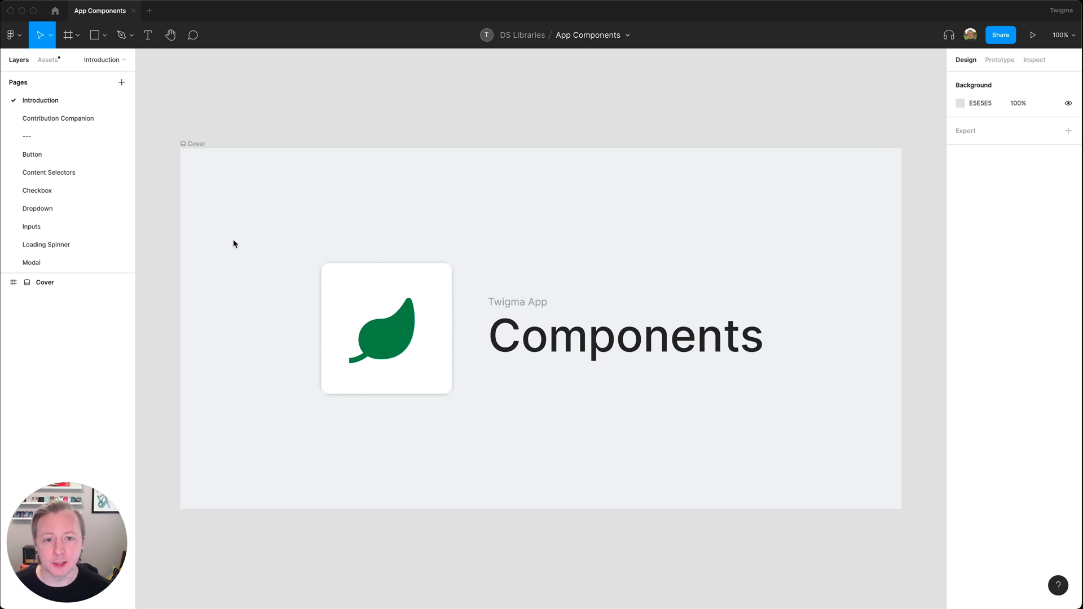
mouse_move(492, 162)
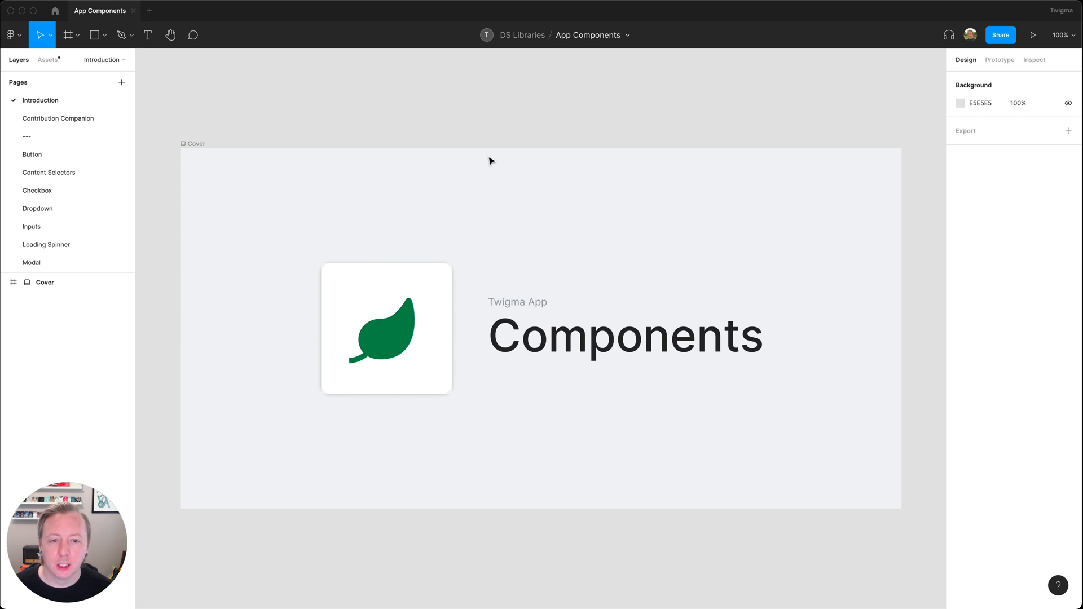
click(627, 35)
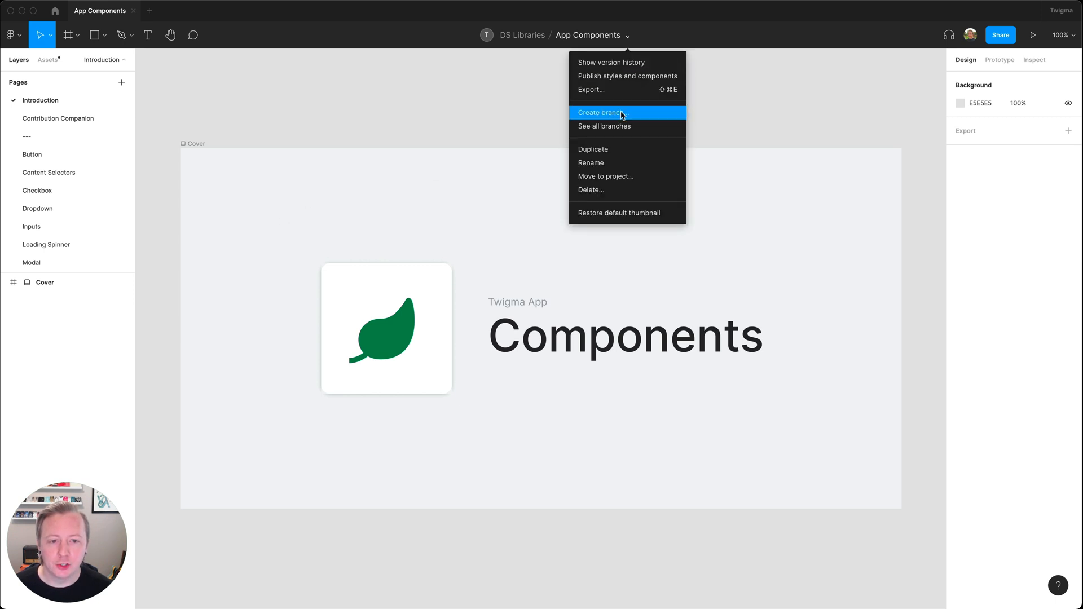
click(602, 113)
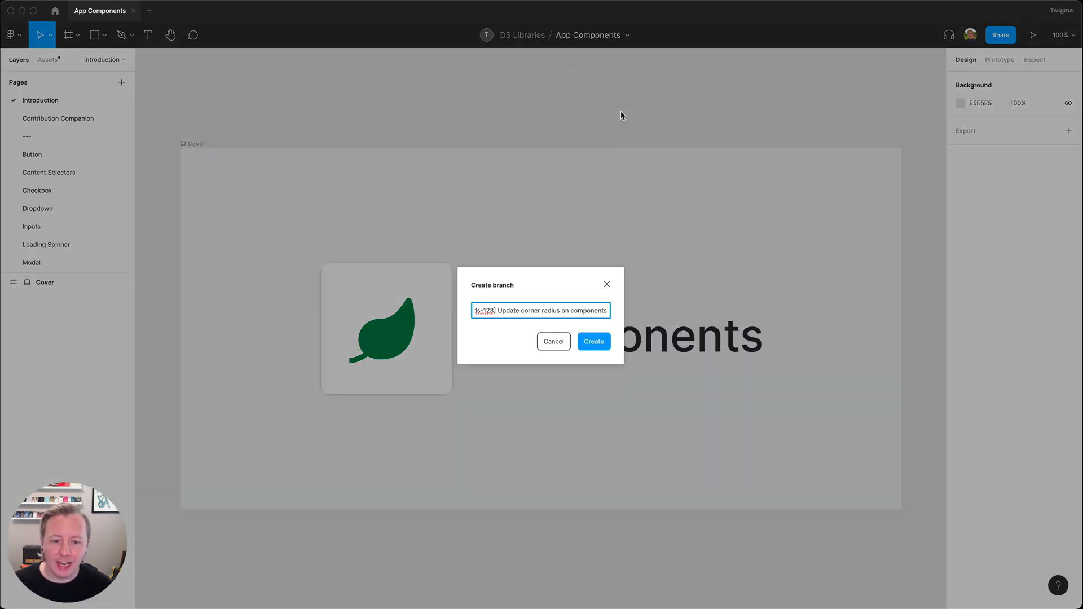
click(593, 341)
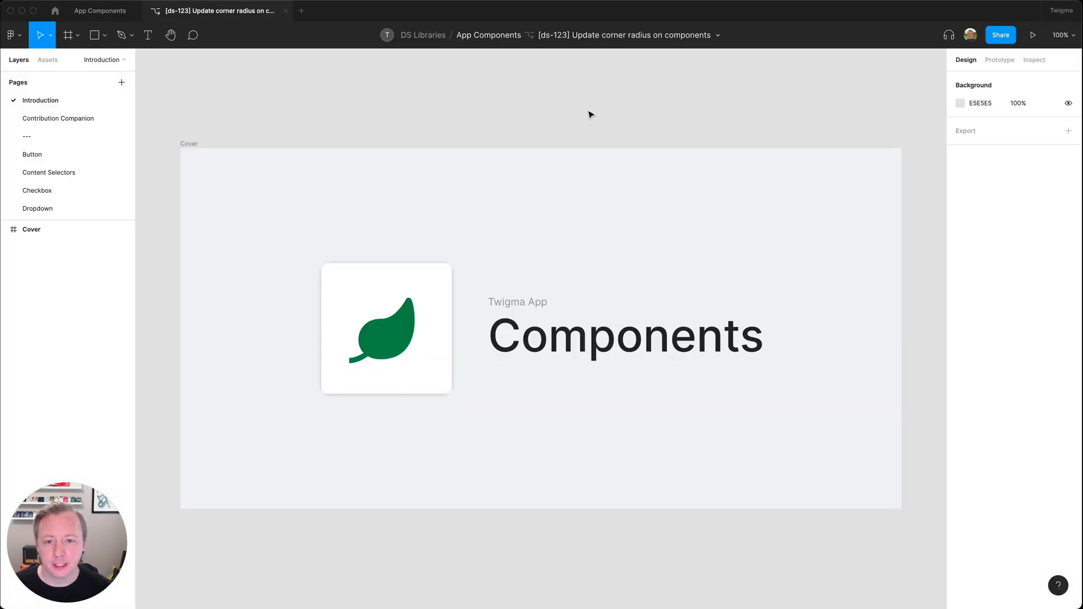
- Give all Button variants corner radius 8 and all Input variants corner radius 2
click(31, 154)
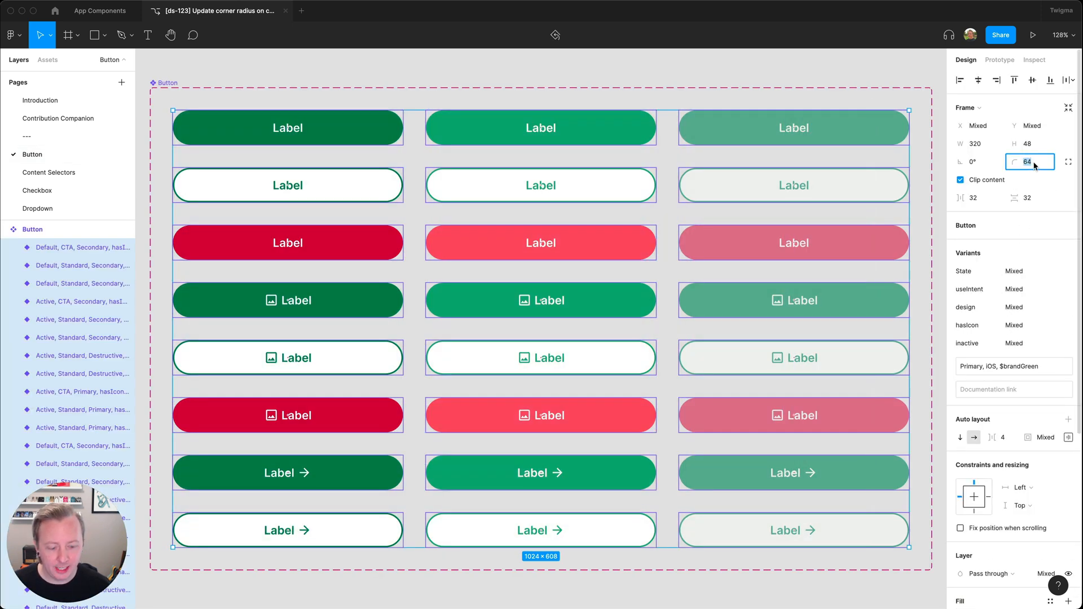
text(8)
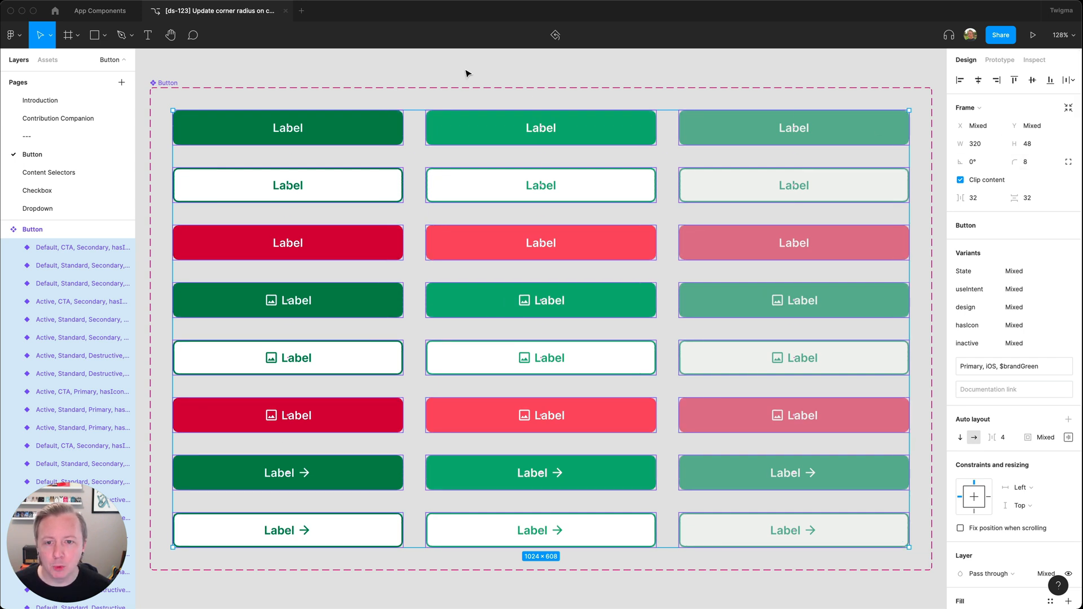
click(38, 208)
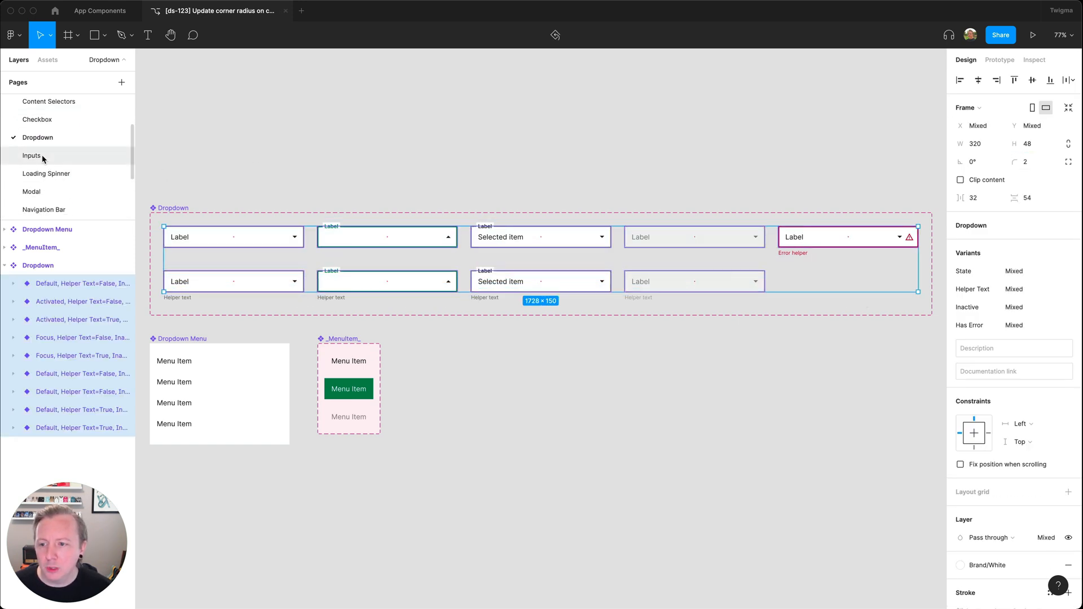
click(32, 155)
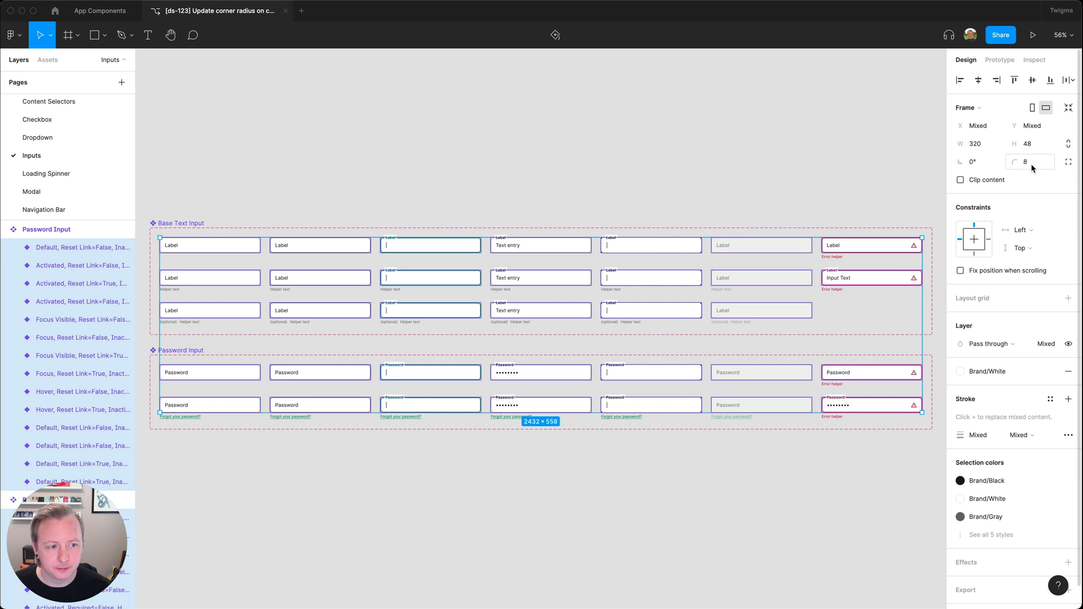
text(2)
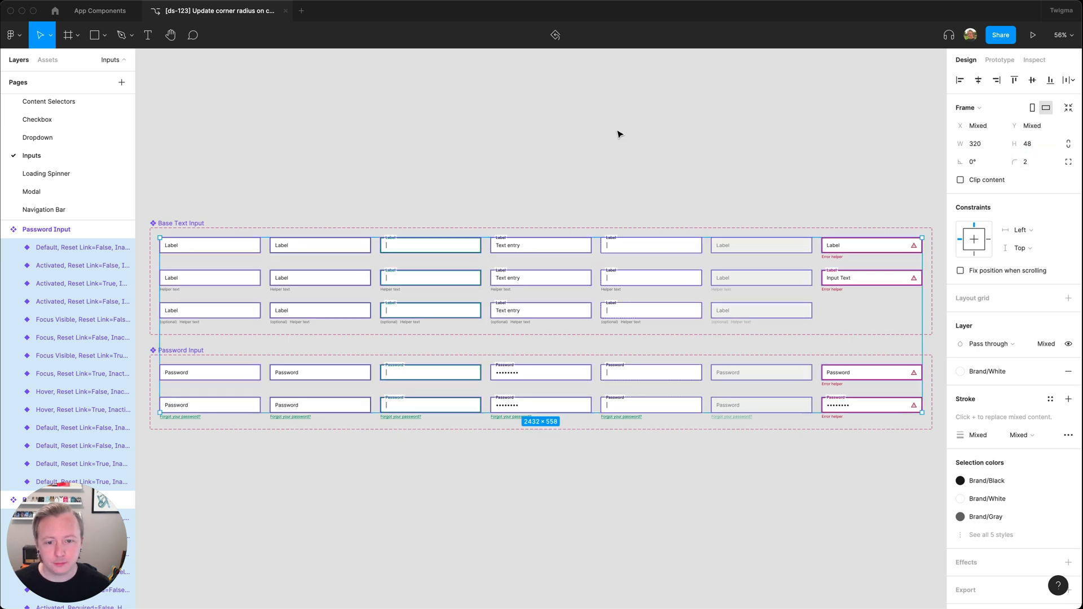
click(618, 134)
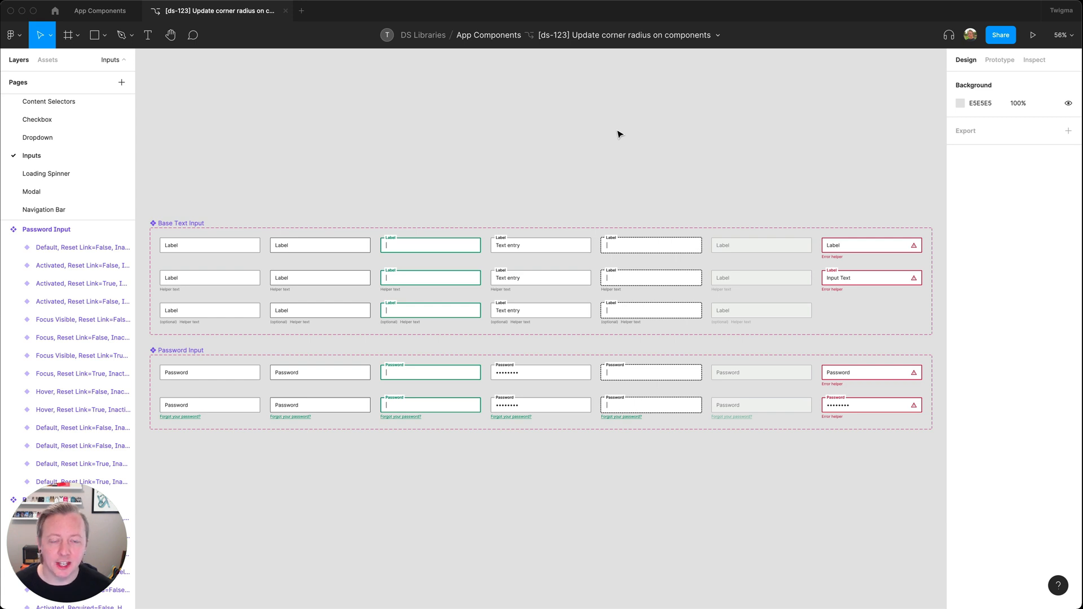
- Duplicate the ds-123 branch as a new file and open the copy
click(718, 35)
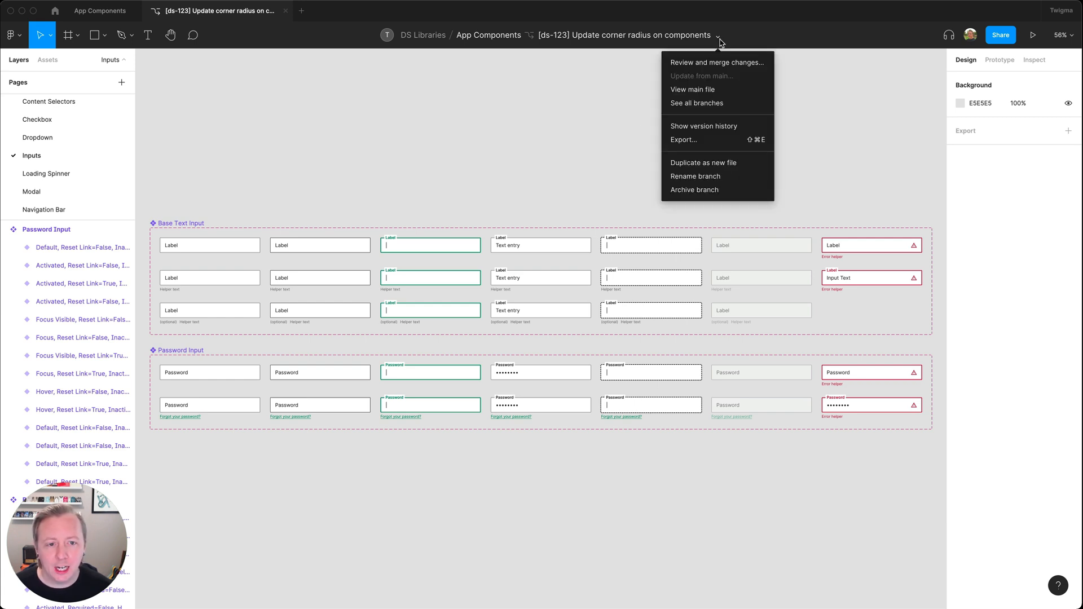
mouse_move(704, 125)
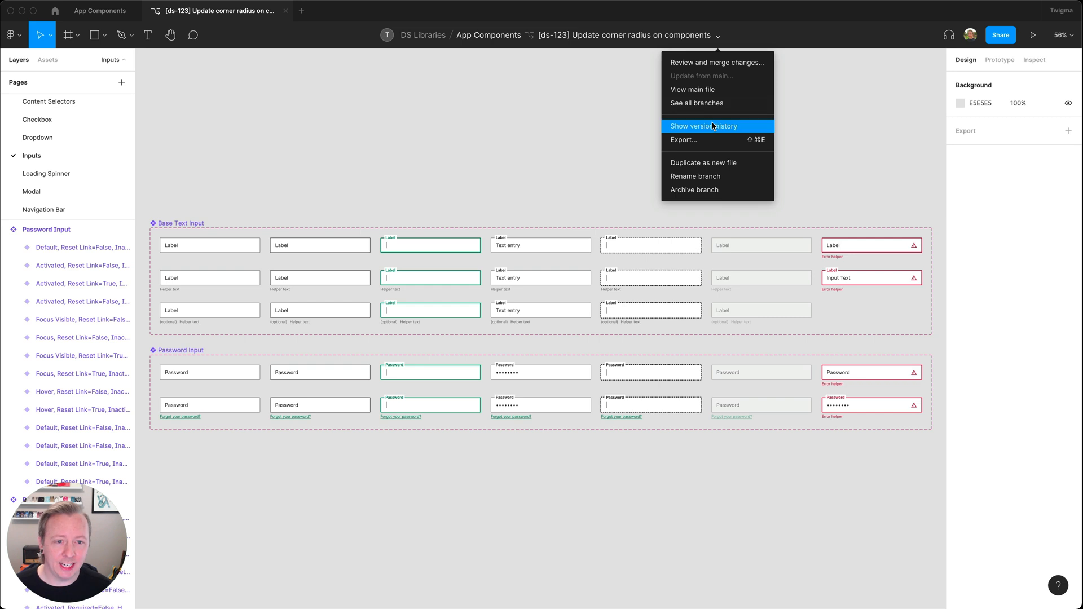
mouse_move(693, 89)
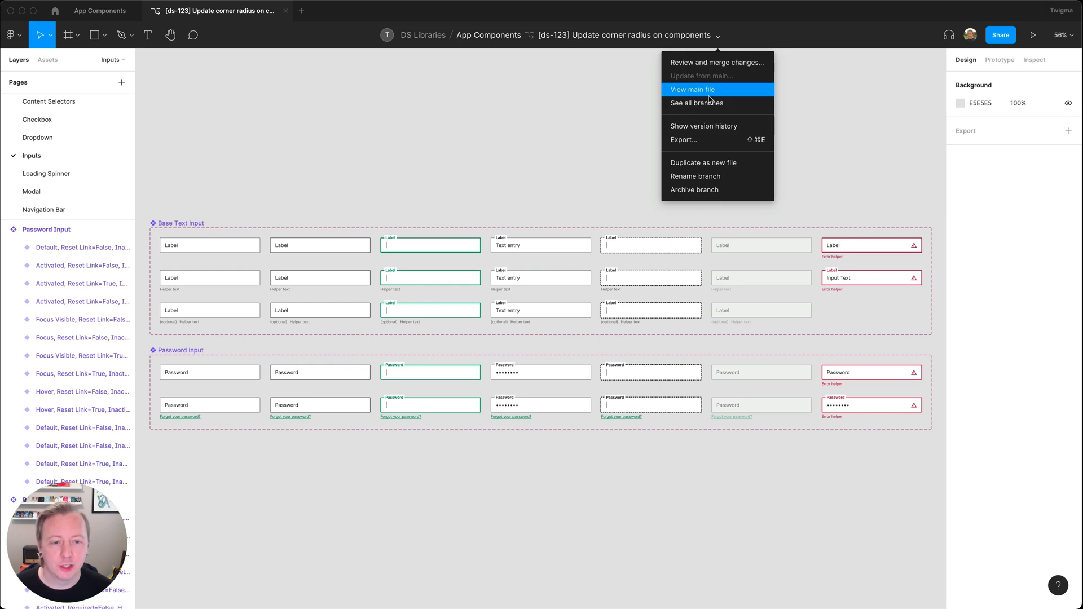
mouse_move(708, 102)
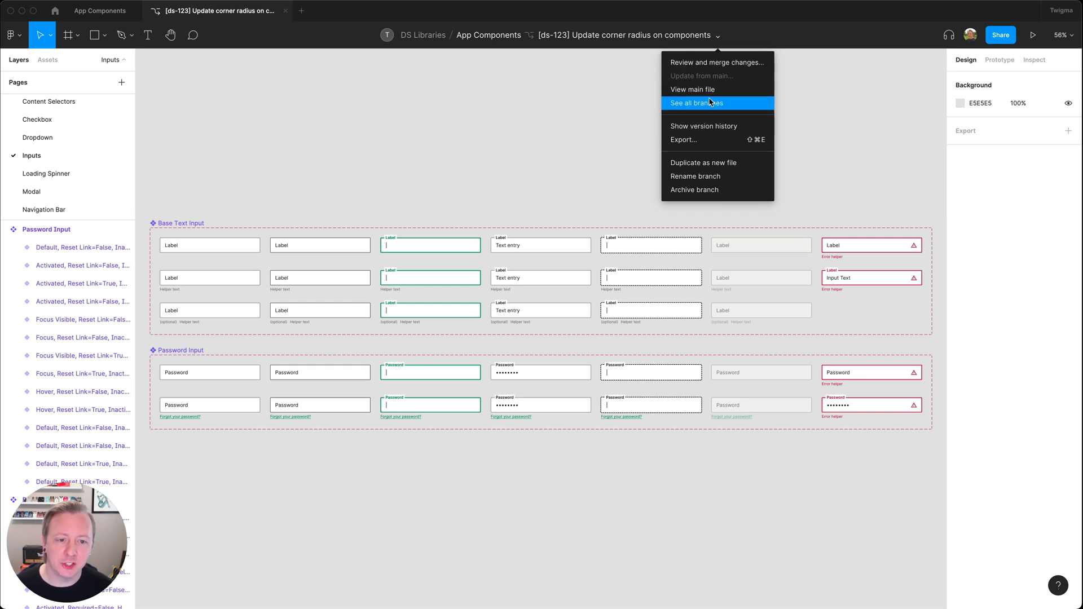
mouse_move(732, 171)
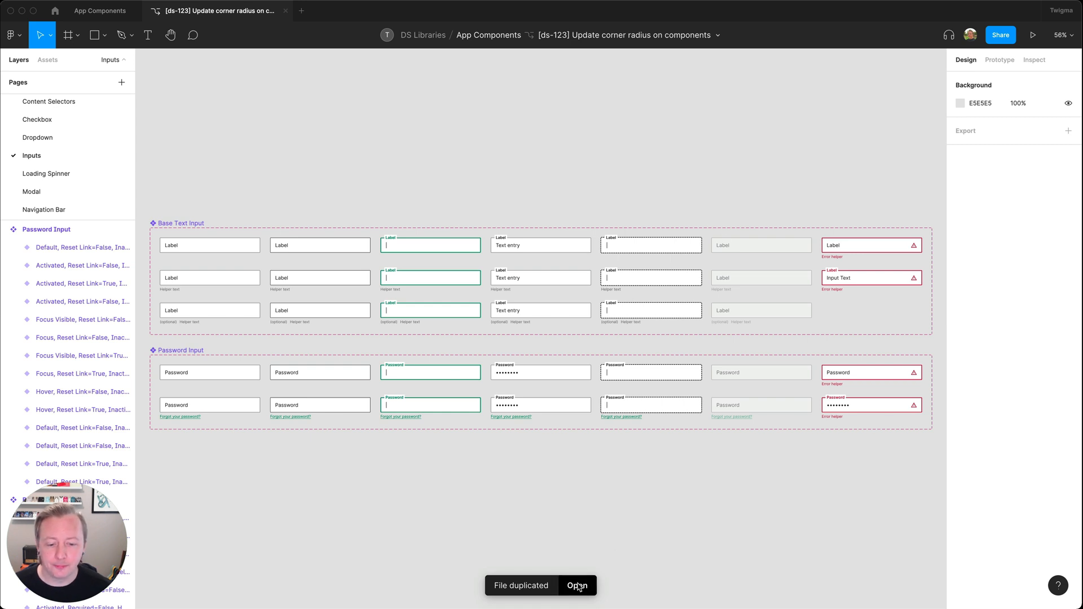
click(577, 585)
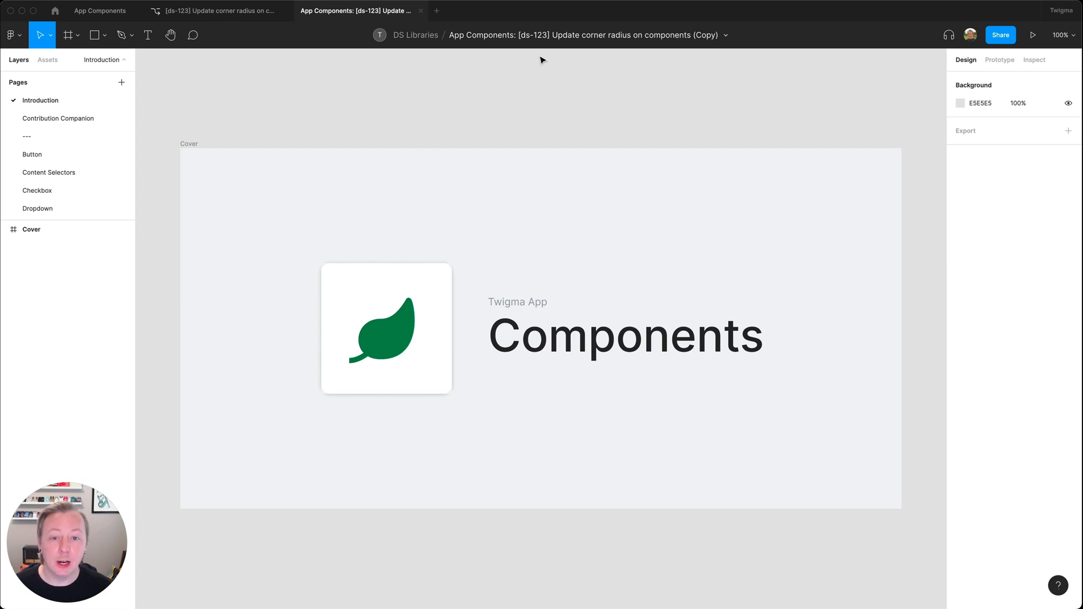
- Rename the copy to '🚫 Test Library' and publish it to everyone in App 2.0
double_click(584, 35)
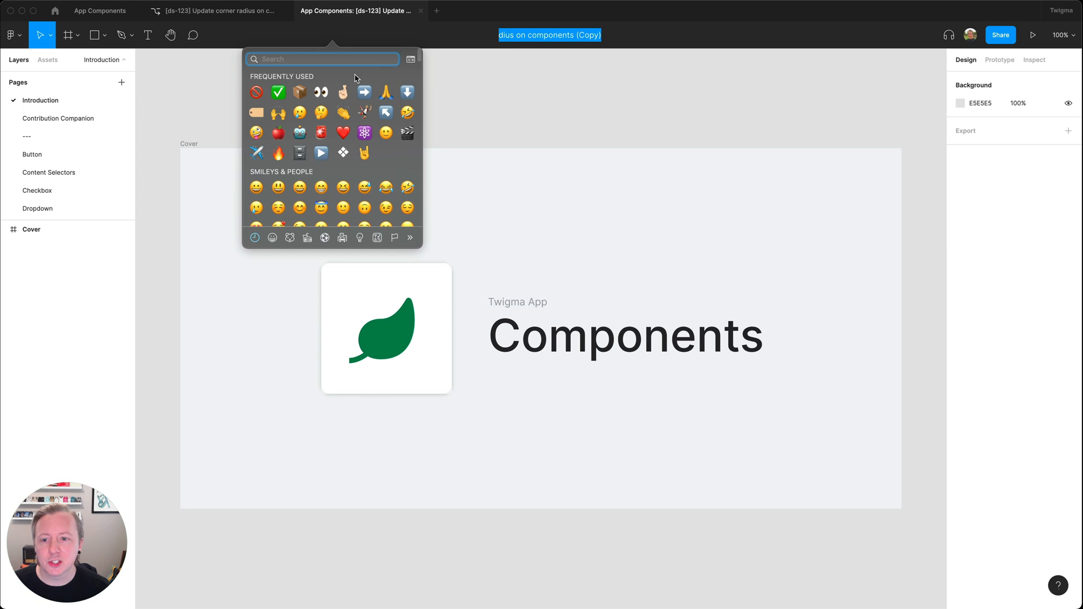
click(278, 92)
text(🚫 Test Library)
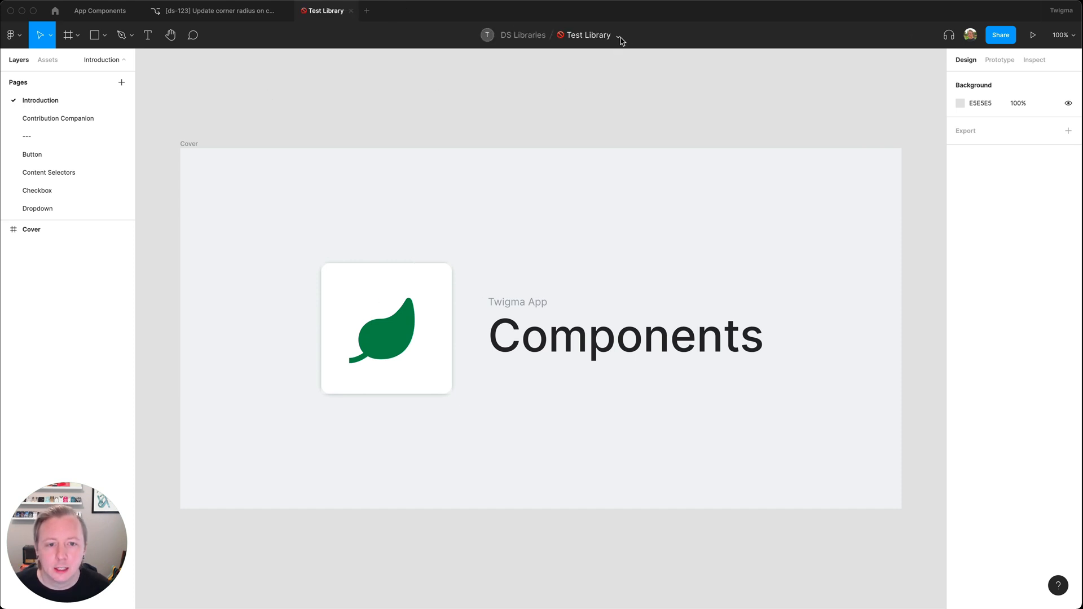
click(618, 35)
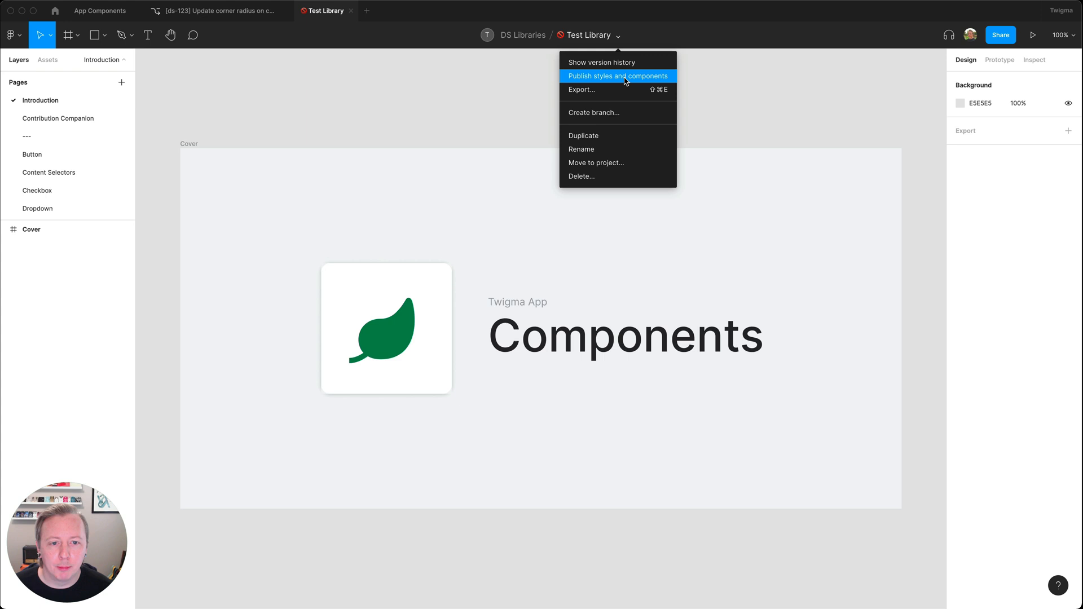
click(617, 77)
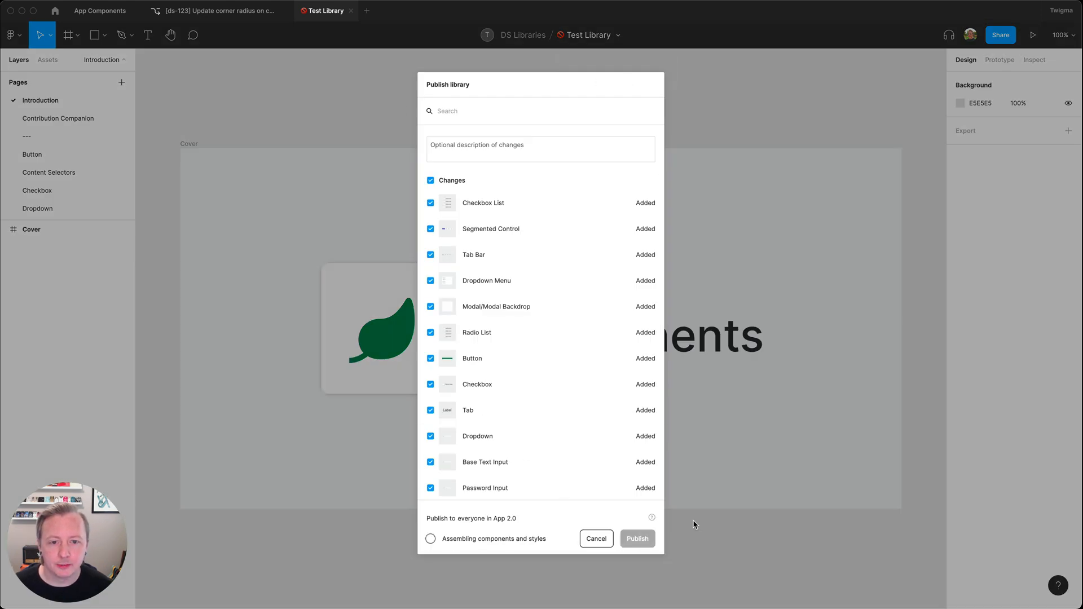
mouse_move(731, 148)
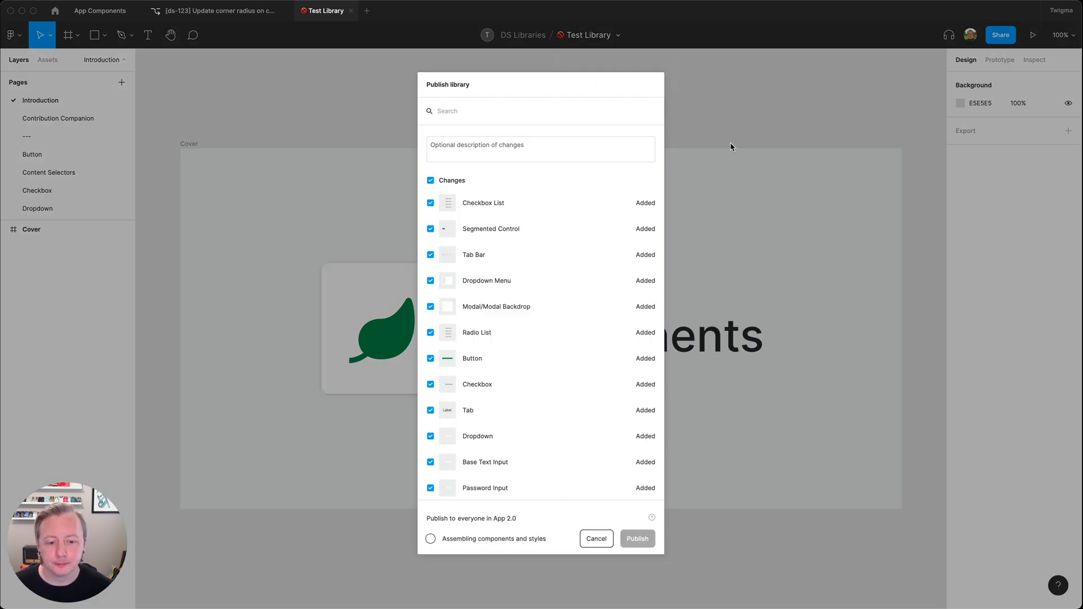
click(636, 539)
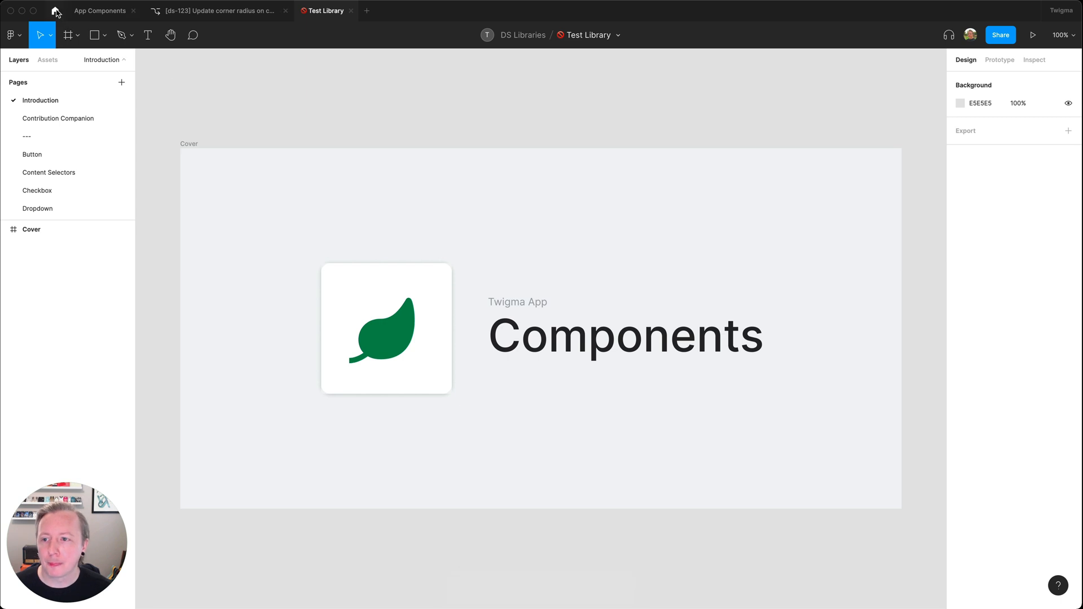
- Return home, open App Screens from Product Design and scroll through its screens
click(55, 10)
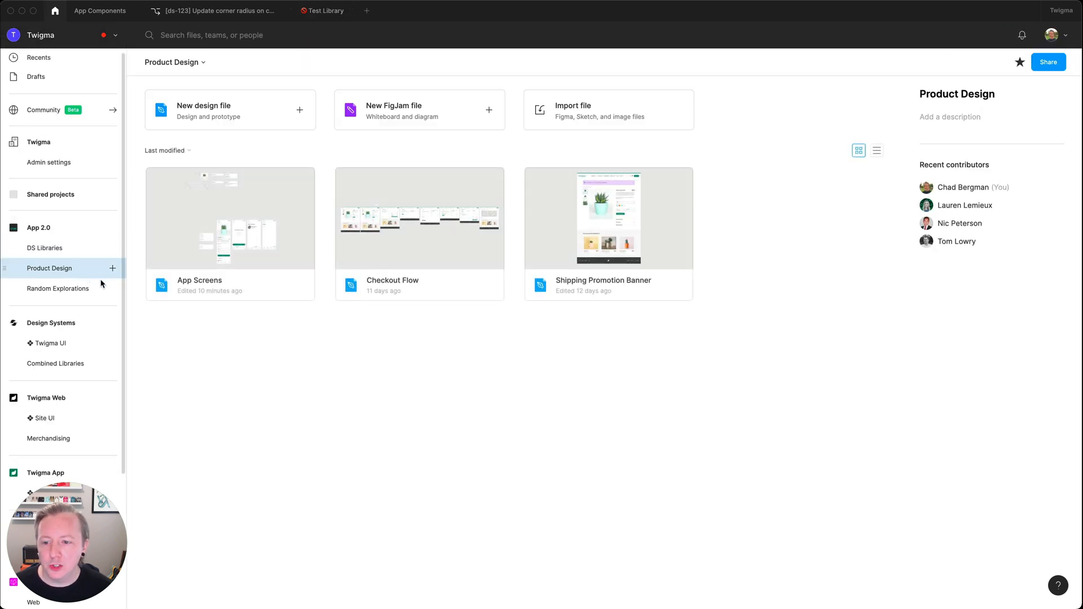
double_click(230, 219)
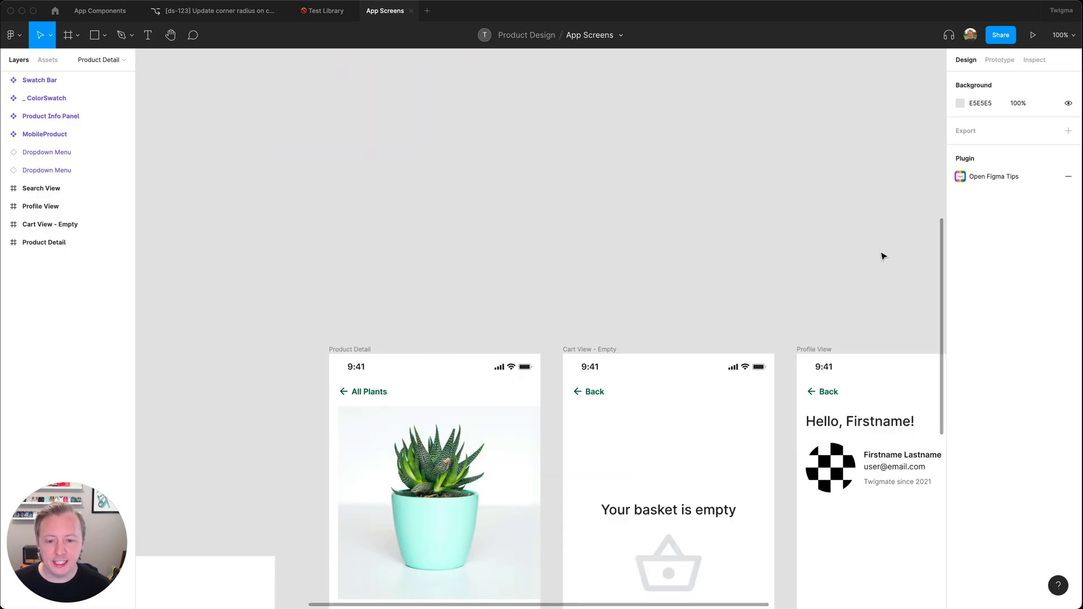
scroll(down, 3)
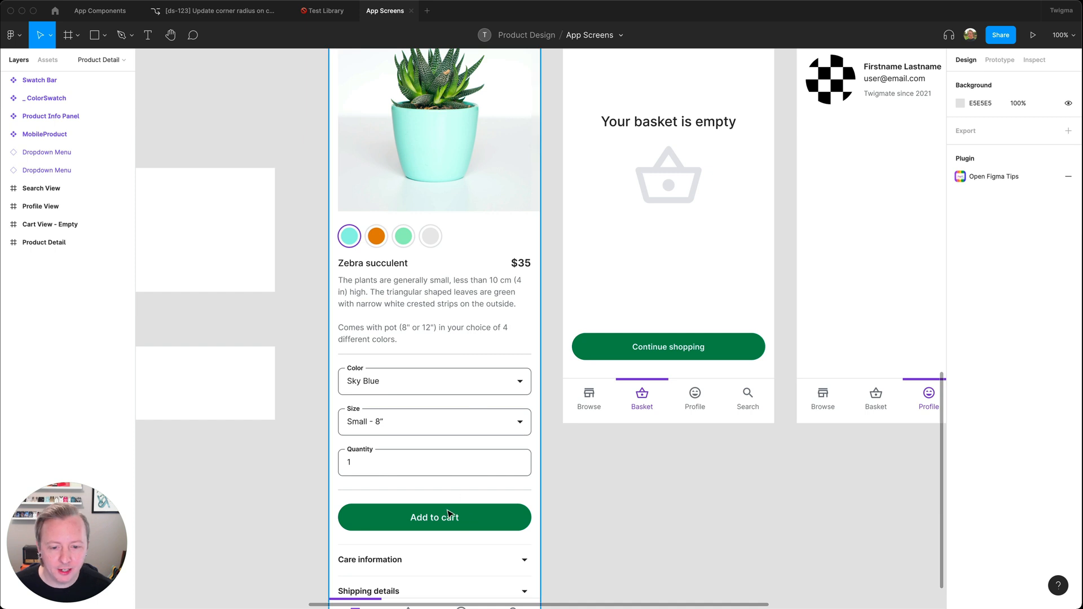
mouse_move(662, 480)
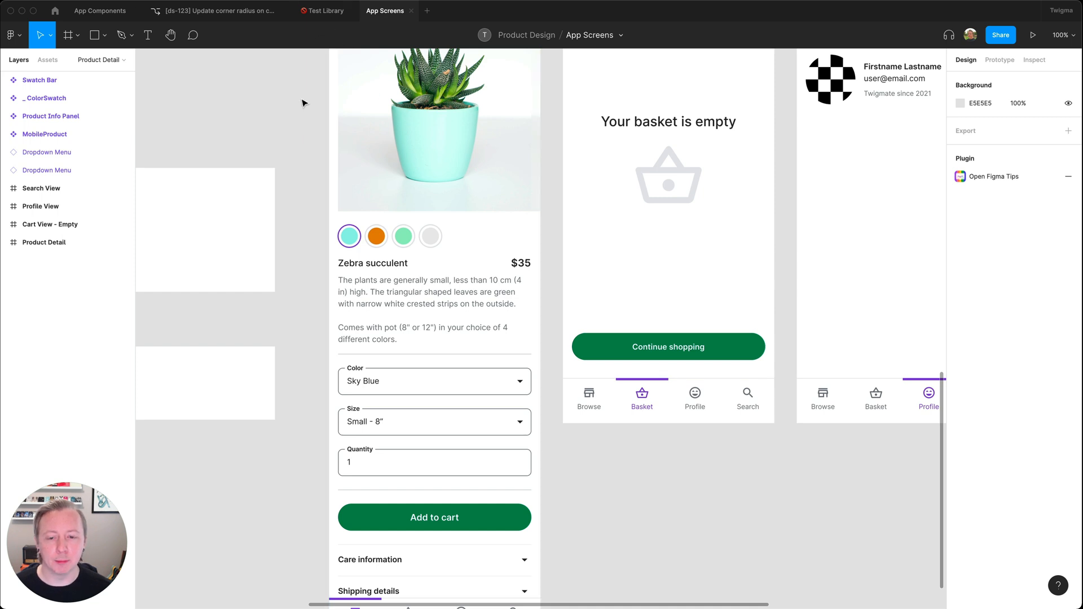
mouse_move(298, 384)
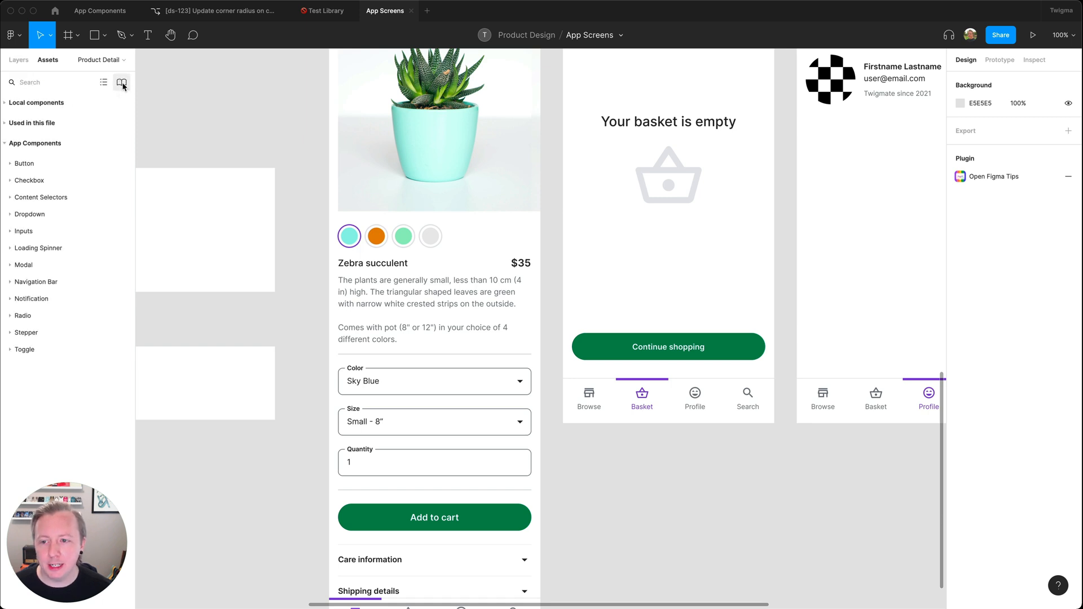
- Swap App Components for 🚫 Test Library, leaving Swap default styles unchecked
click(122, 82)
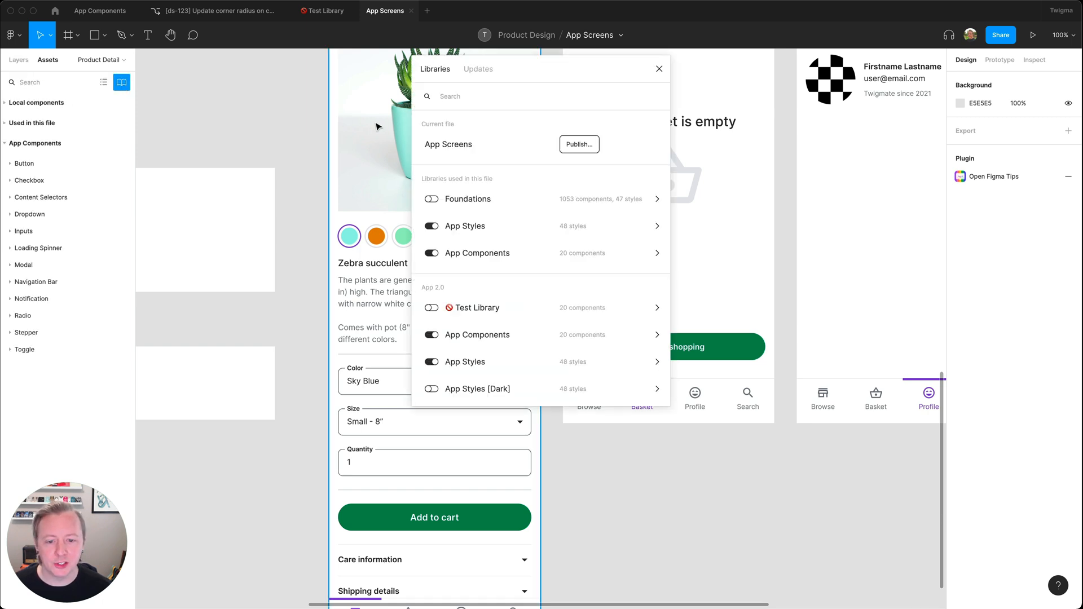
mouse_move(477, 253)
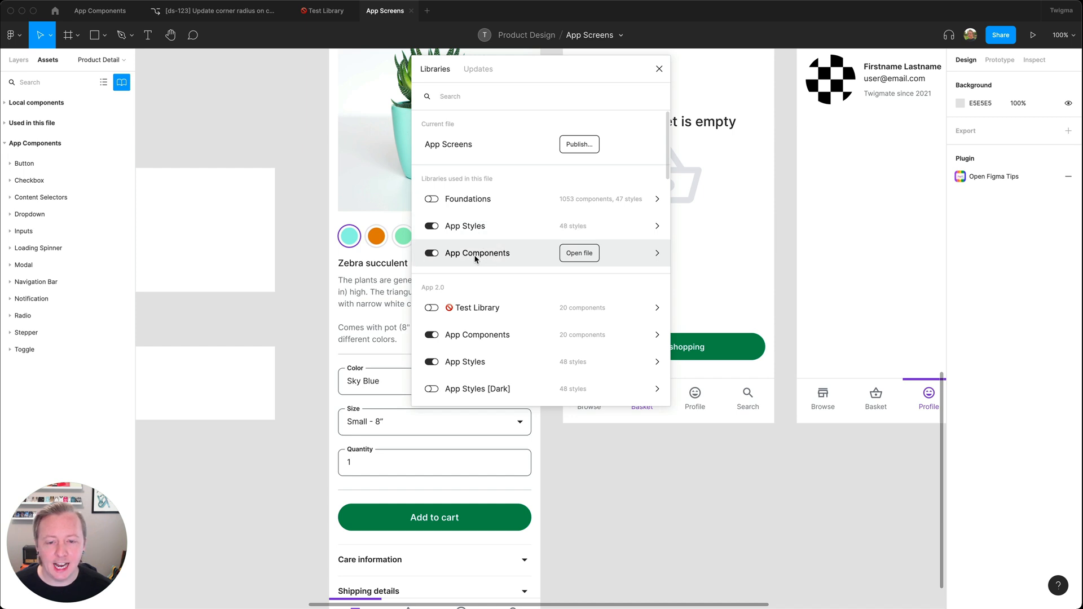
click(477, 253)
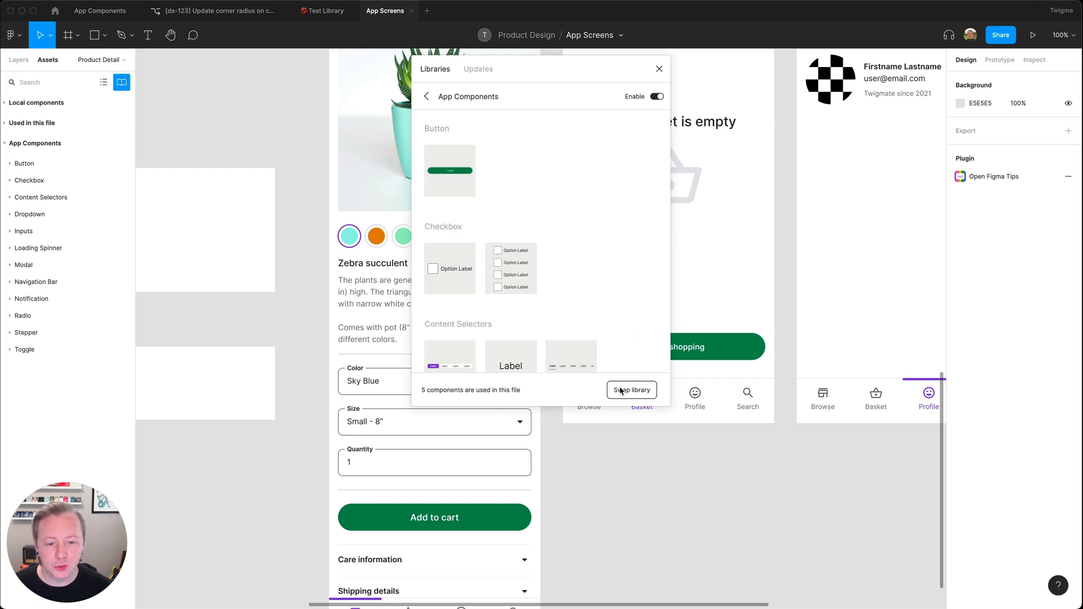
click(631, 390)
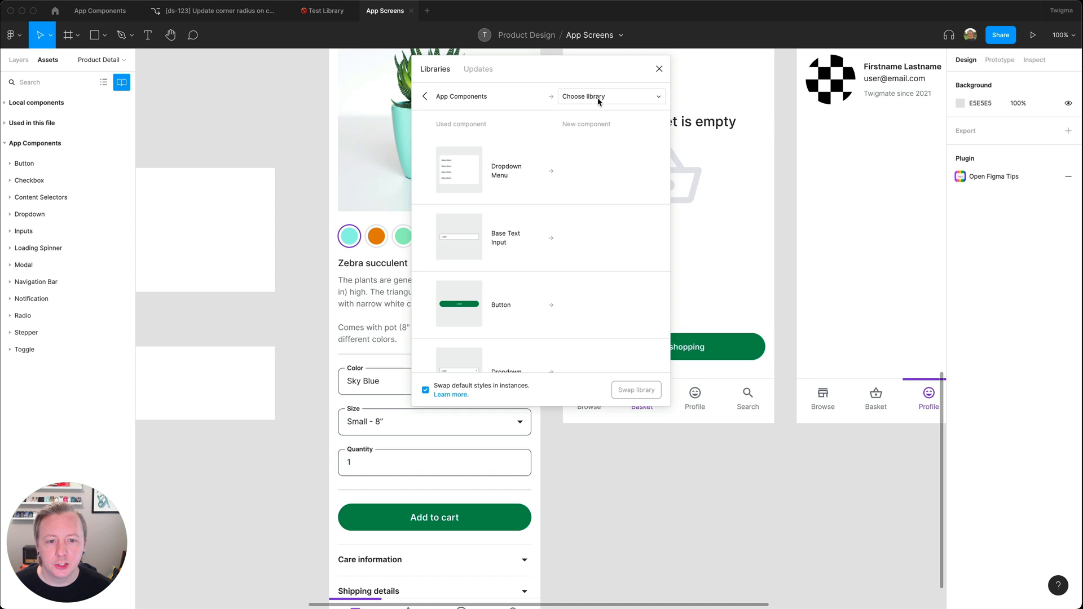
click(611, 96)
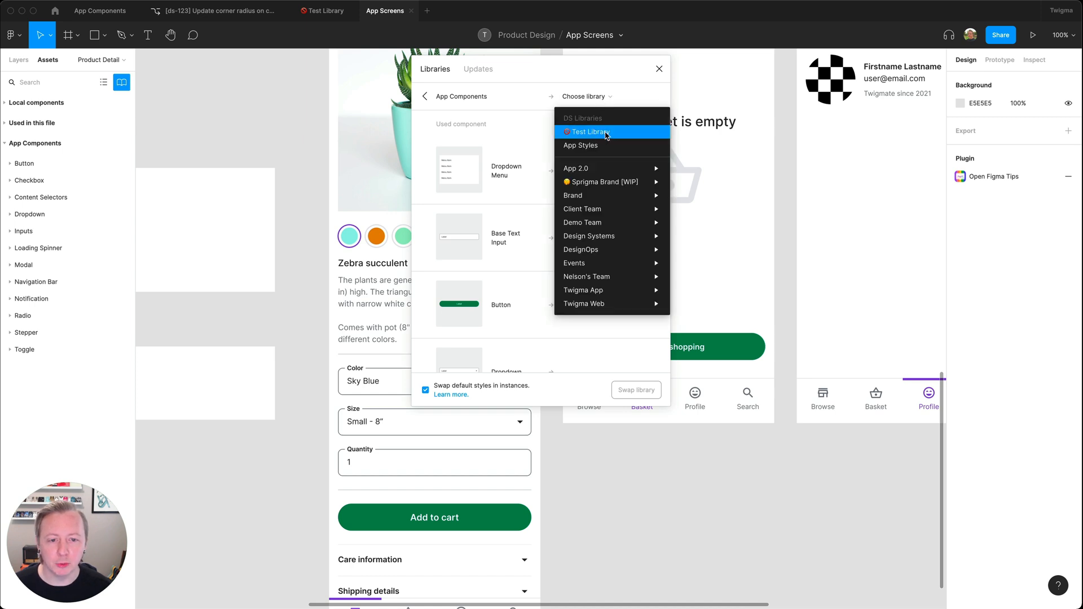
click(588, 132)
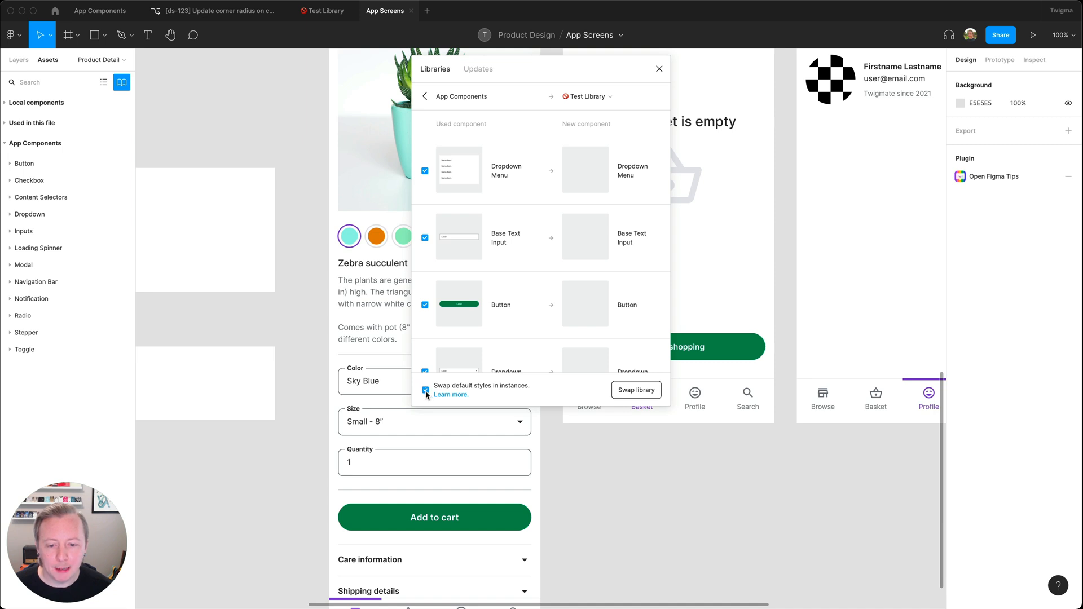
click(425, 390)
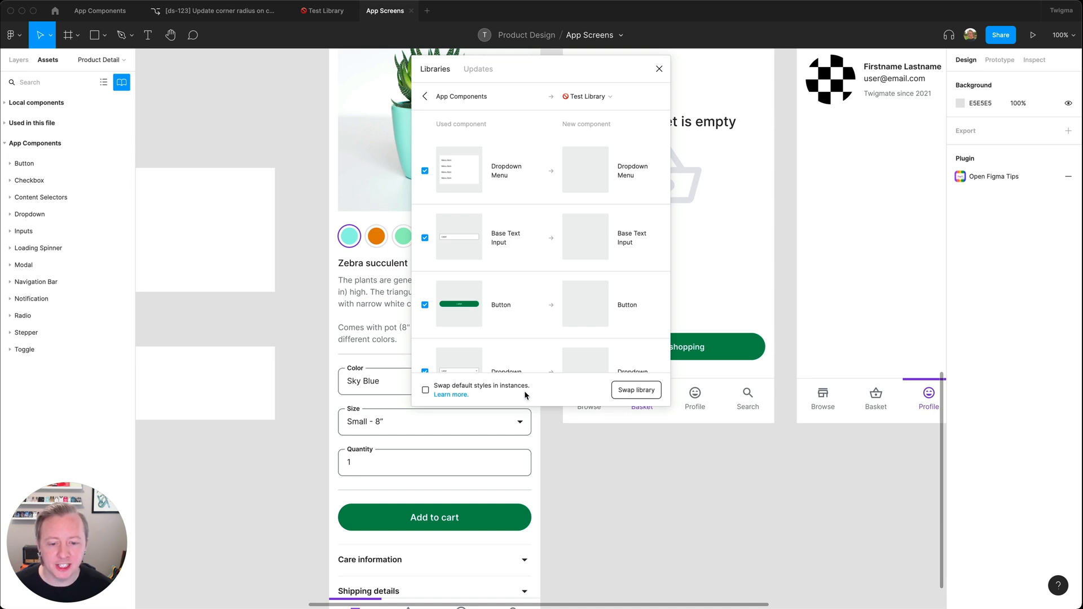
mouse_move(554, 391)
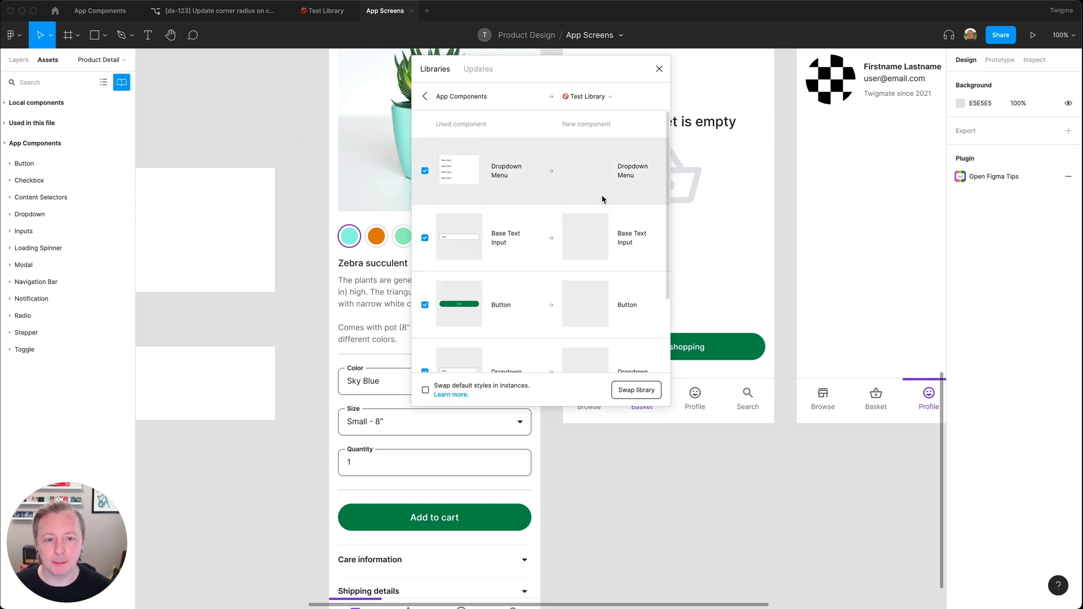
click(634, 390)
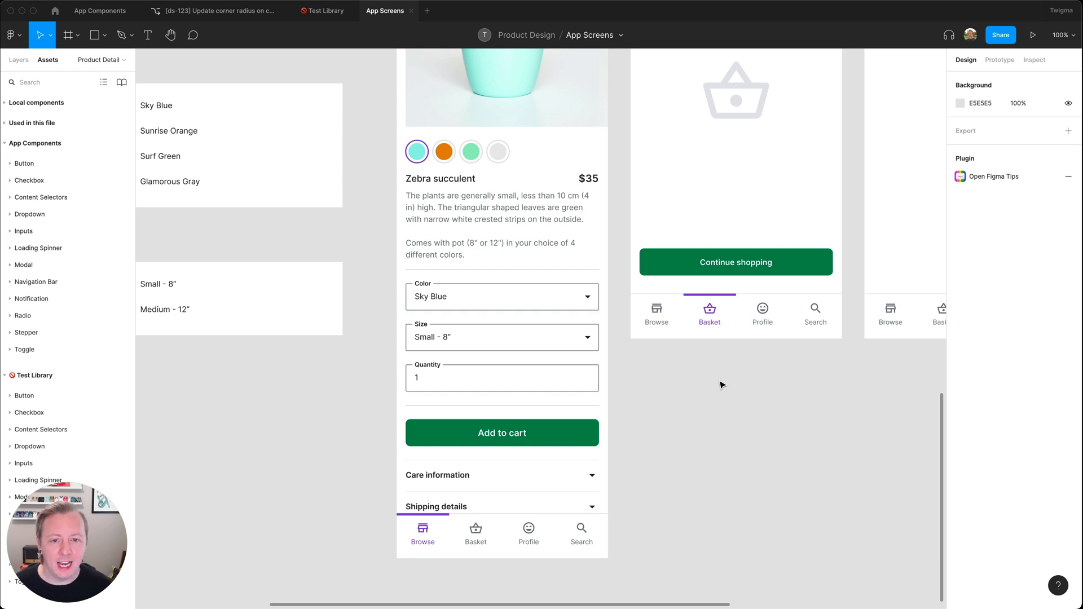
- Inspect the reduced corner radii on the screens, then undo the library swap
scroll(down, 3)
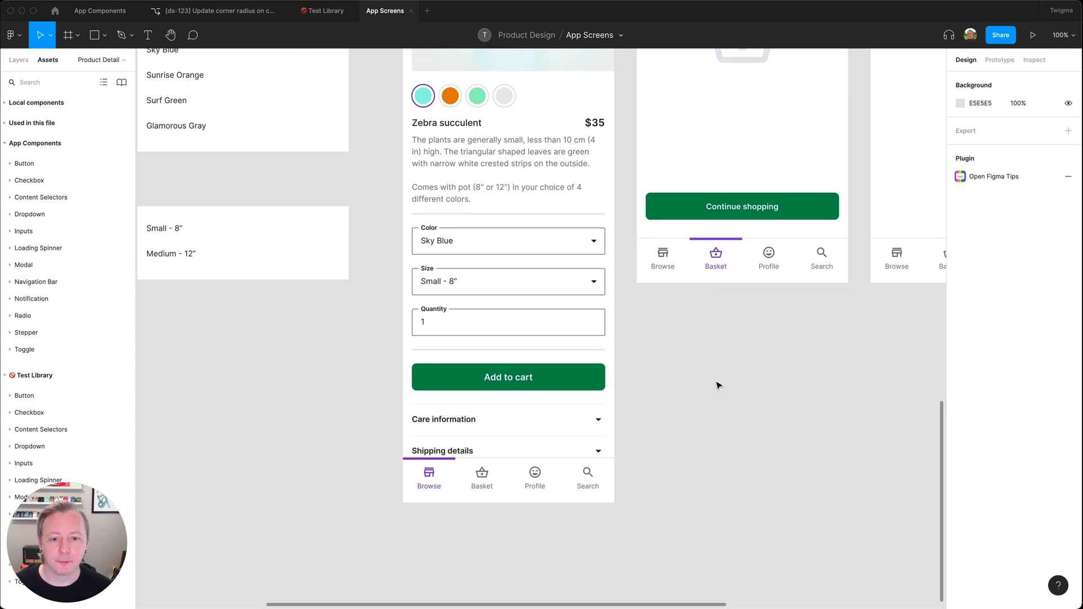
mouse_move(698, 373)
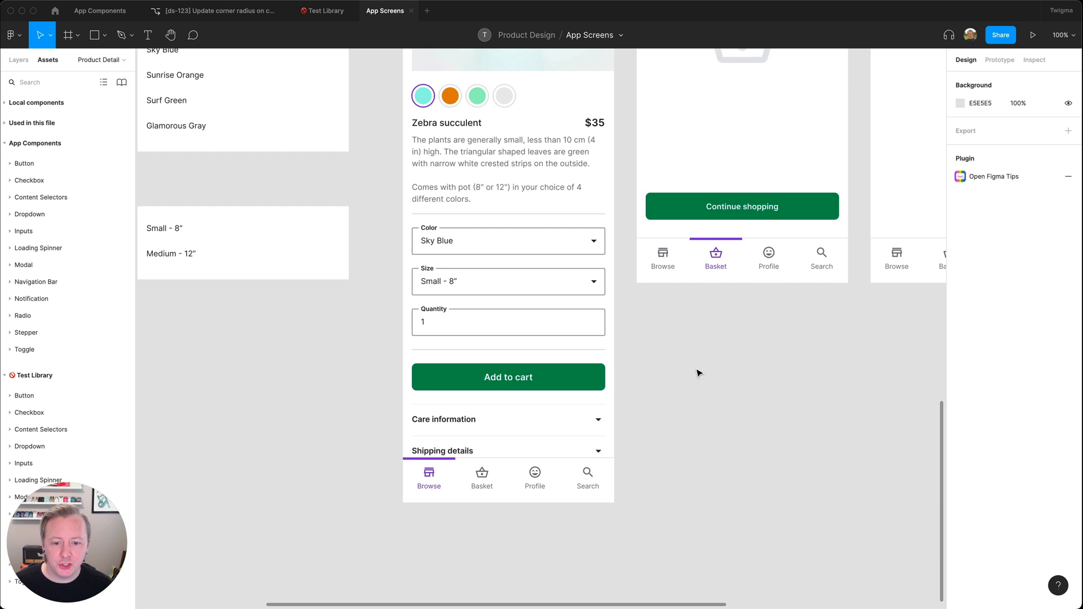
key(cmd+z)
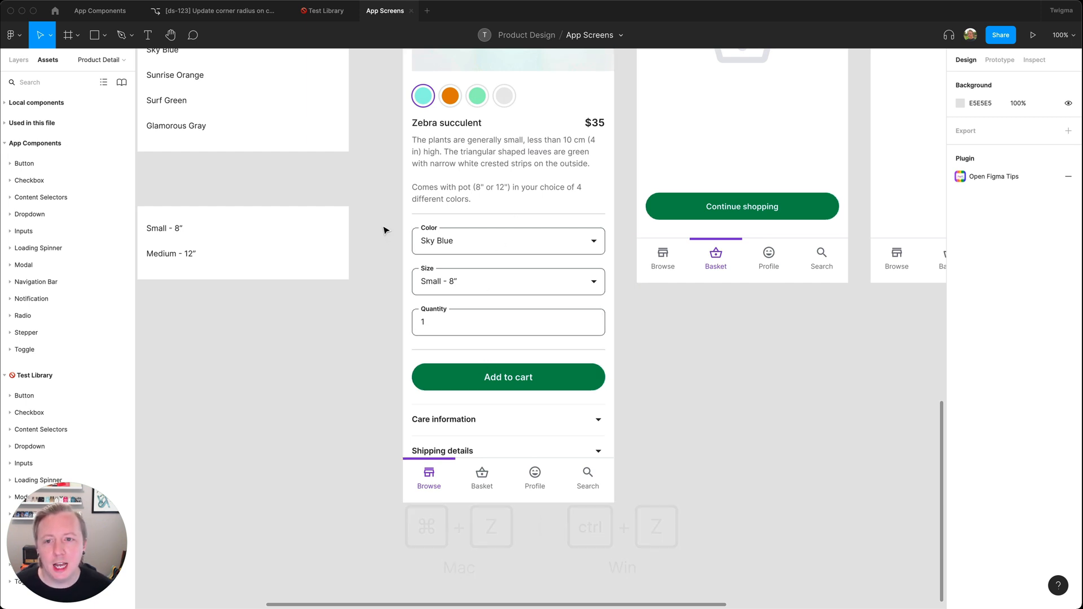
- Unpublish Test Library from its Team library details in the Assets panel
click(322, 11)
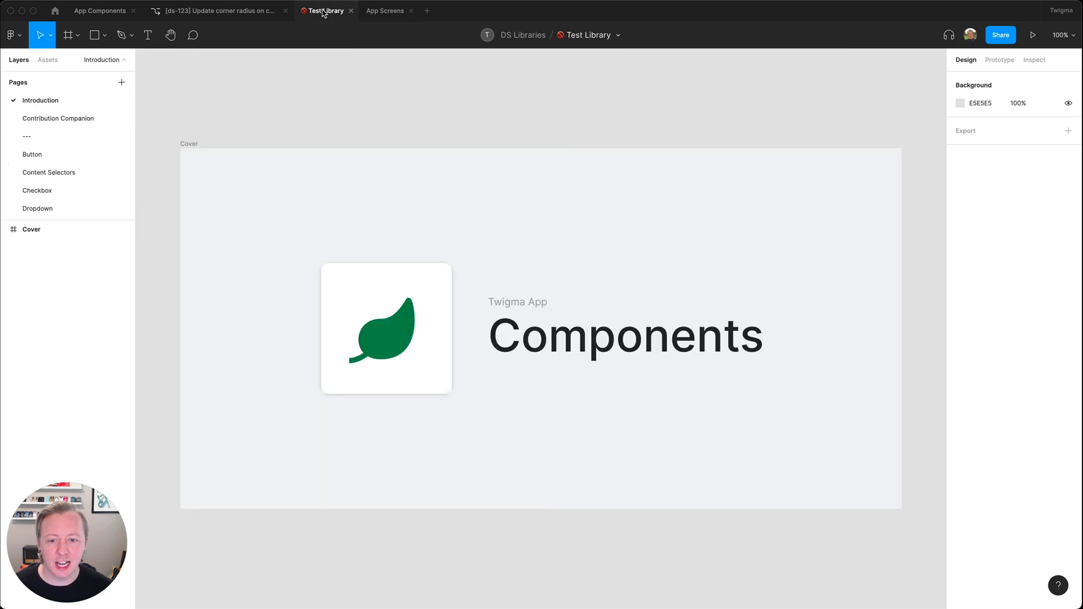
click(47, 60)
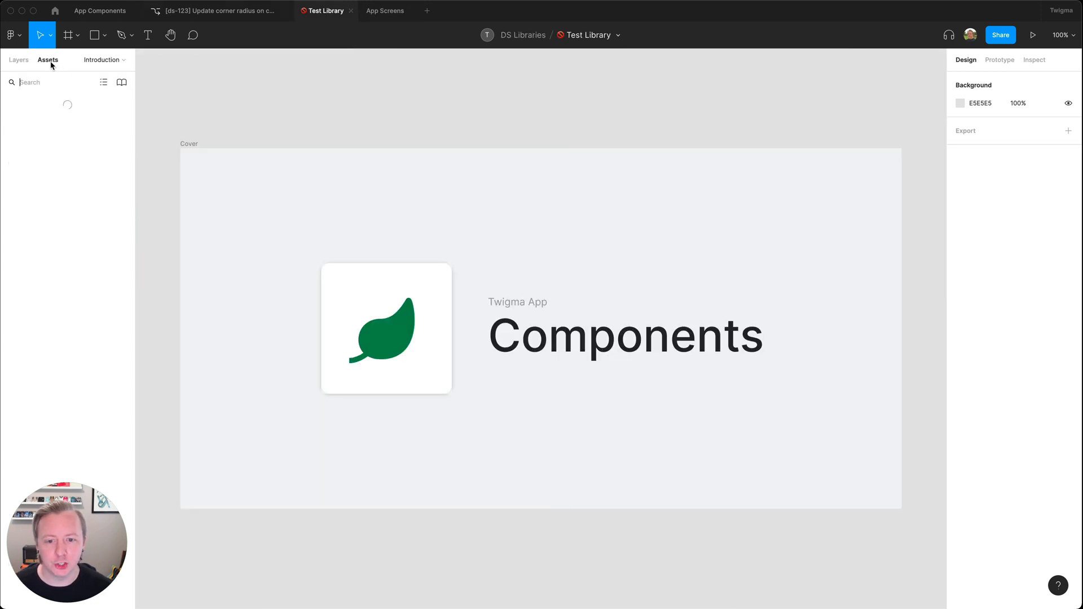
click(122, 82)
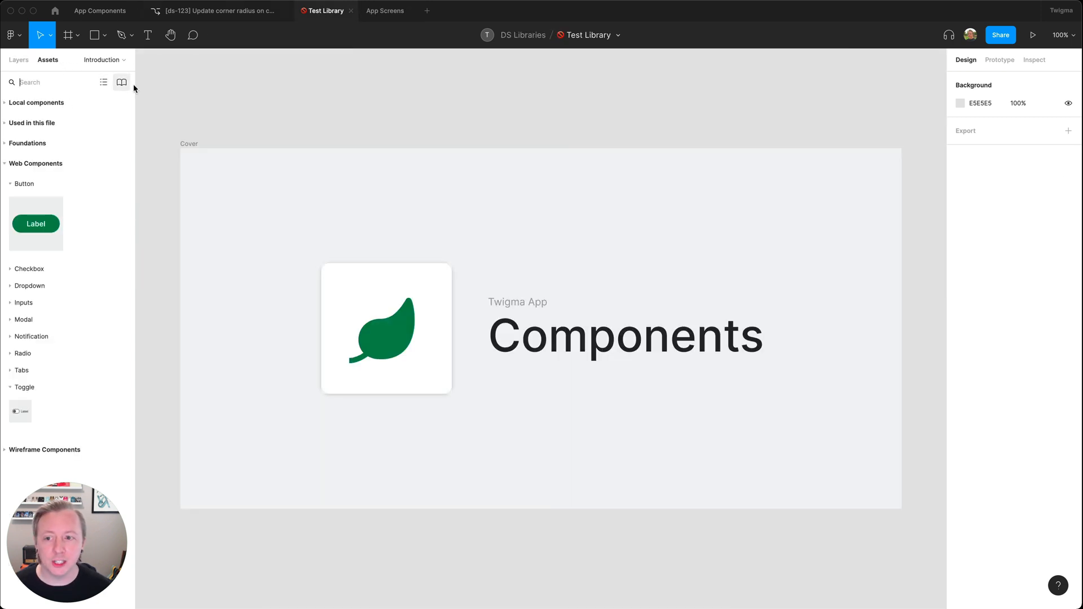
click(121, 82)
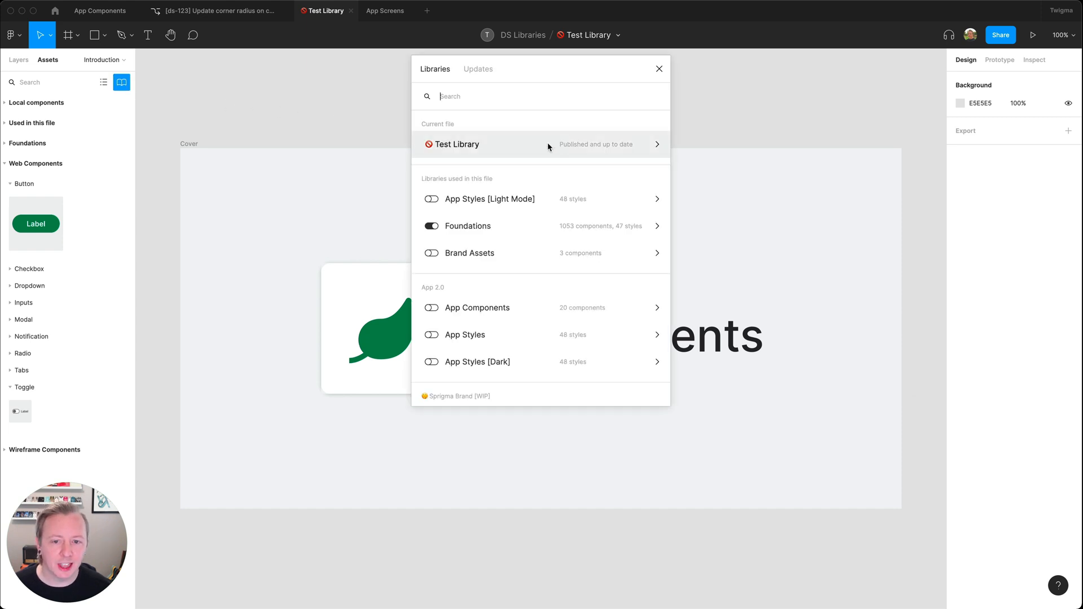
click(456, 144)
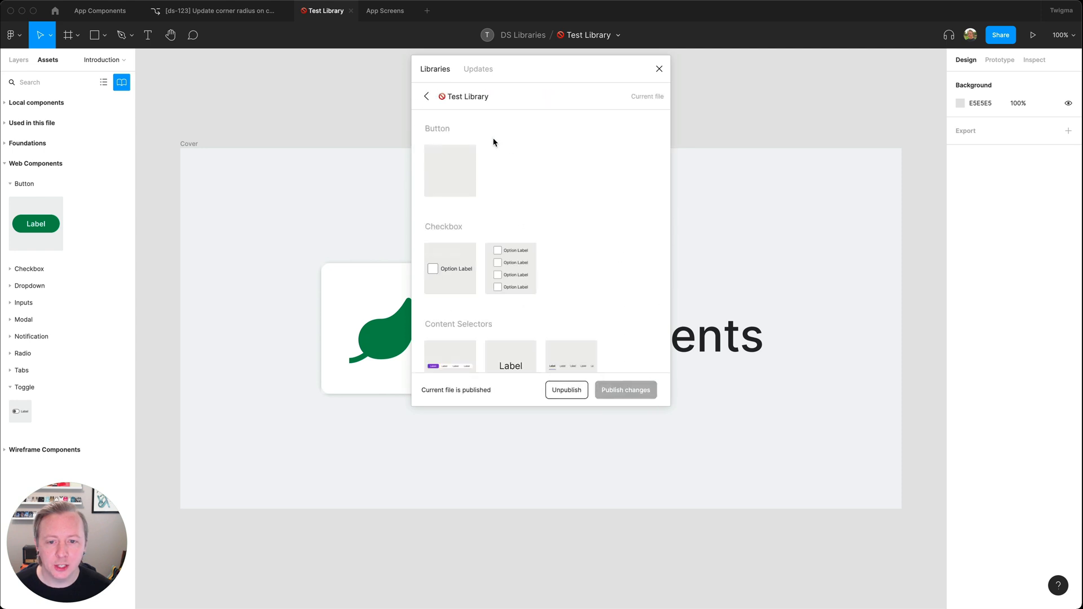
click(566, 389)
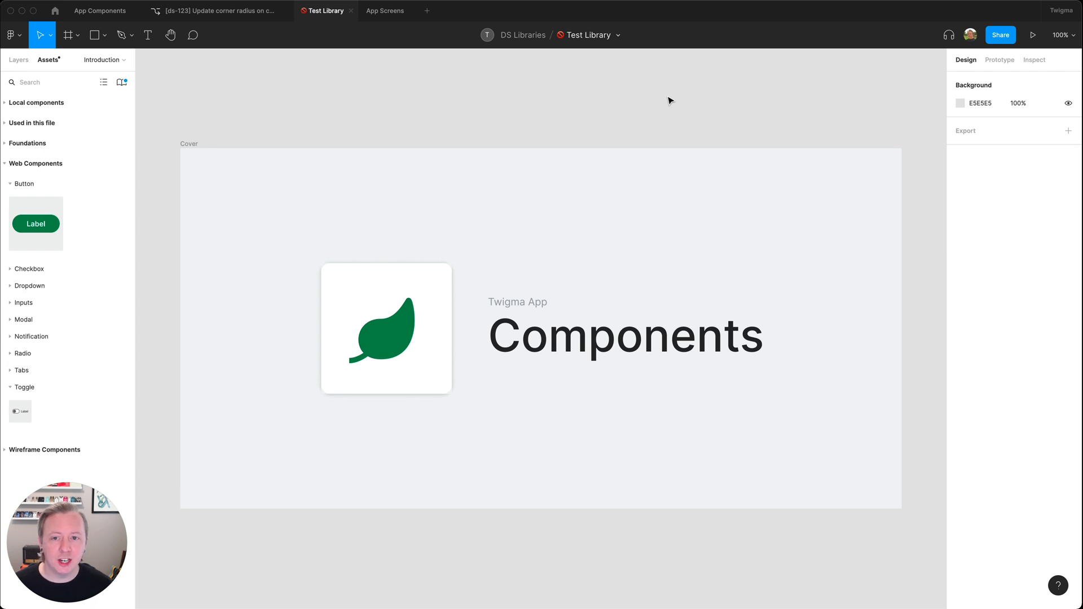
- Delete the Test Library file from its file menu
click(619, 35)
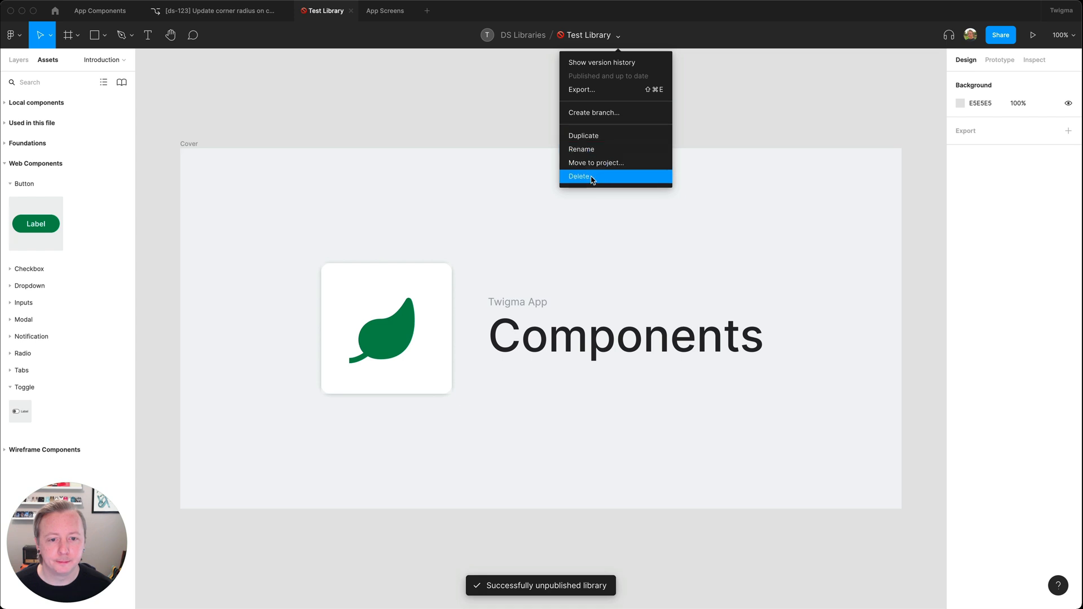
click(580, 176)
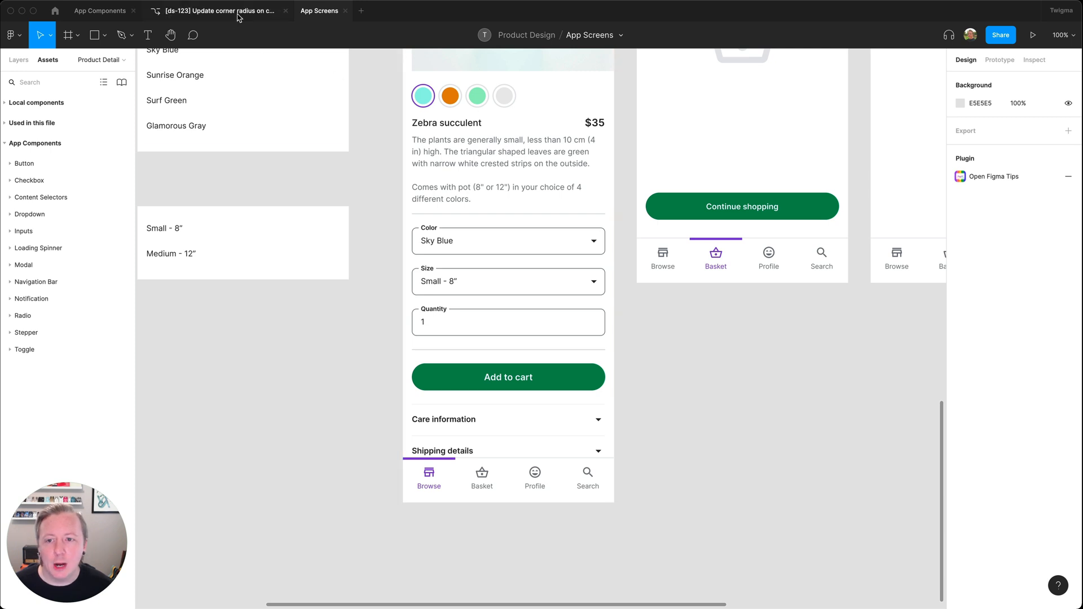
- Check the ds-123 branch's options, then return to the main App Components tab
click(207, 11)
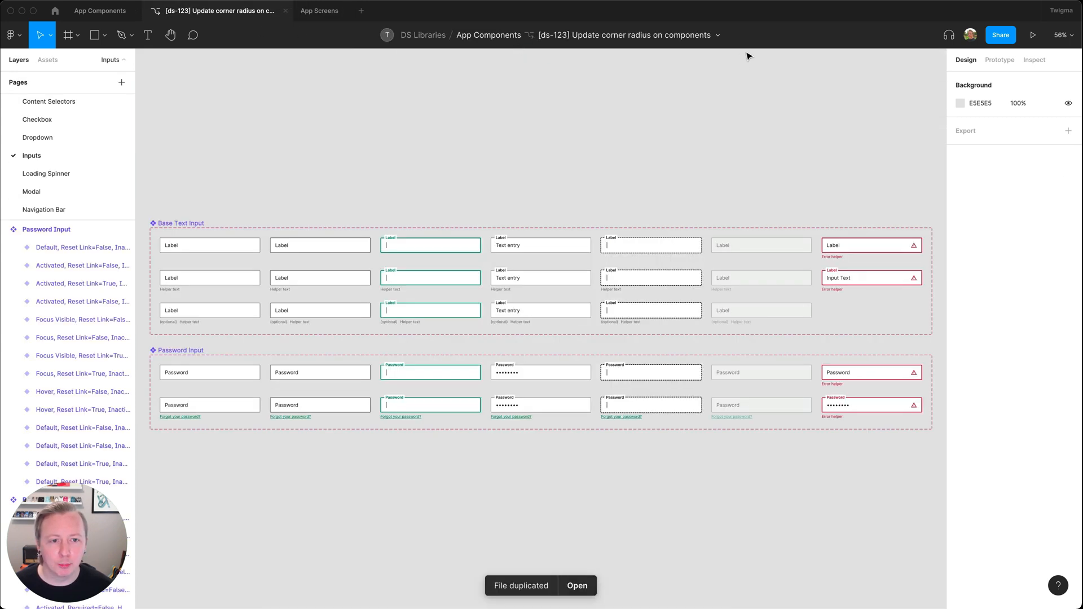
click(717, 35)
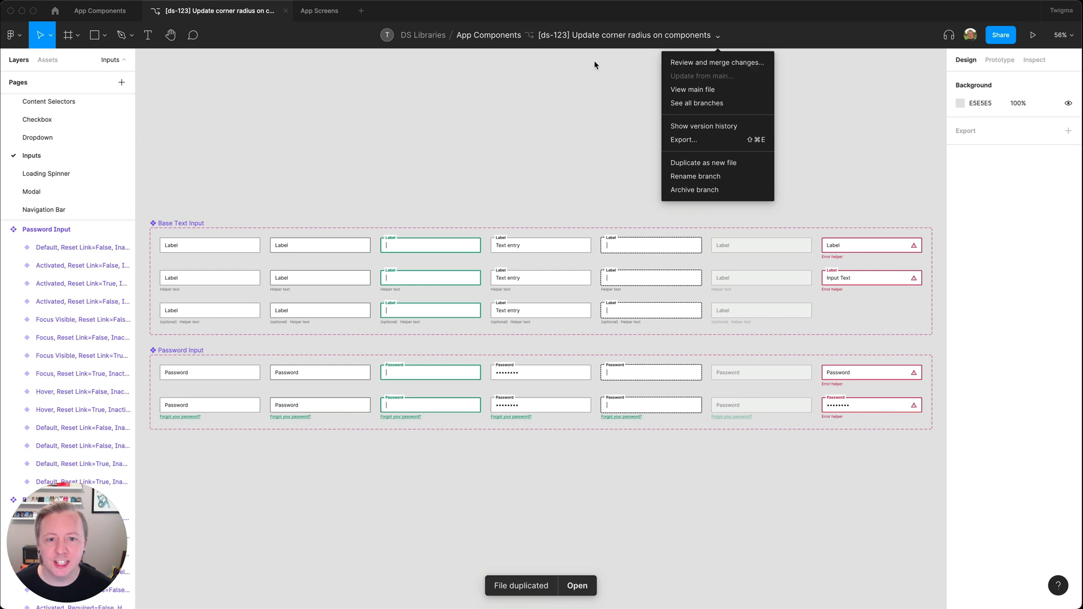
click(100, 10)
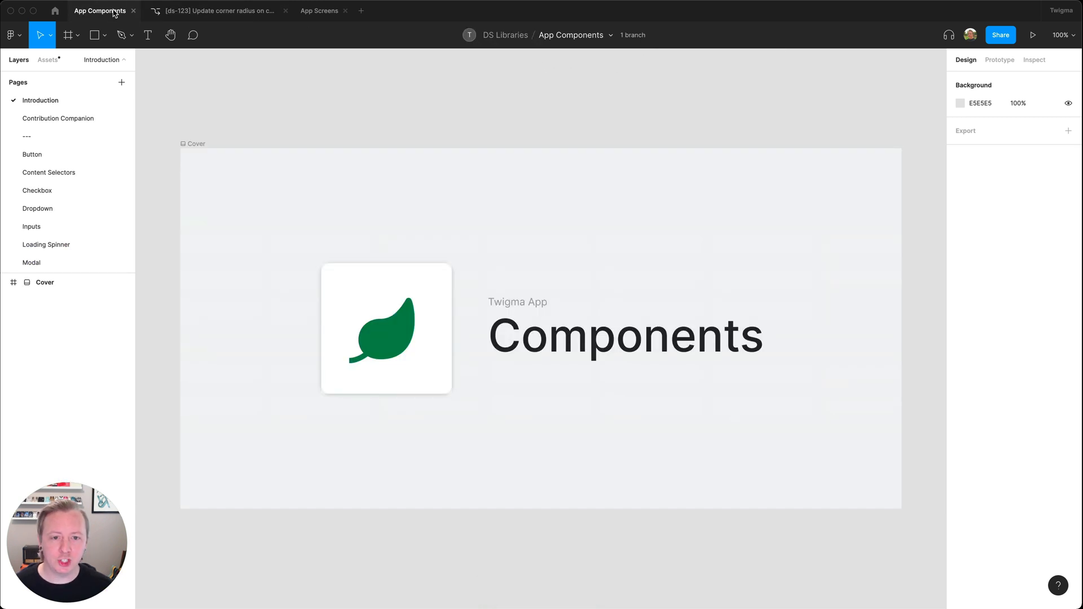